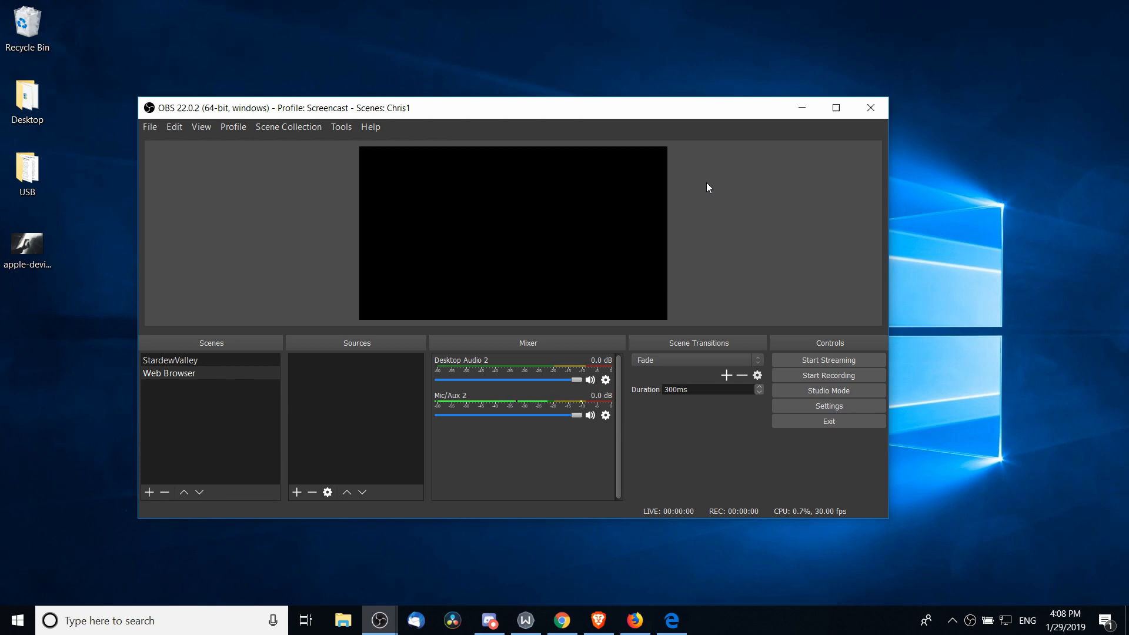
# - Start a new Window Capture source named 'Chrome' in the Web Browser scene
pyautogui.click(561, 620)
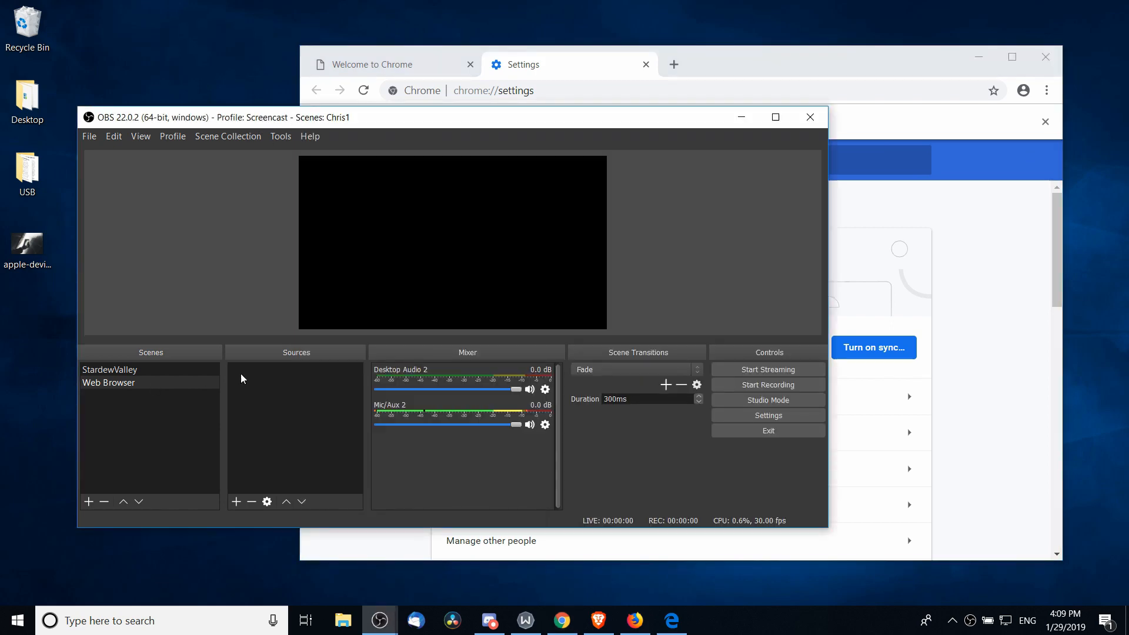
pyautogui.moveTo(123, 399)
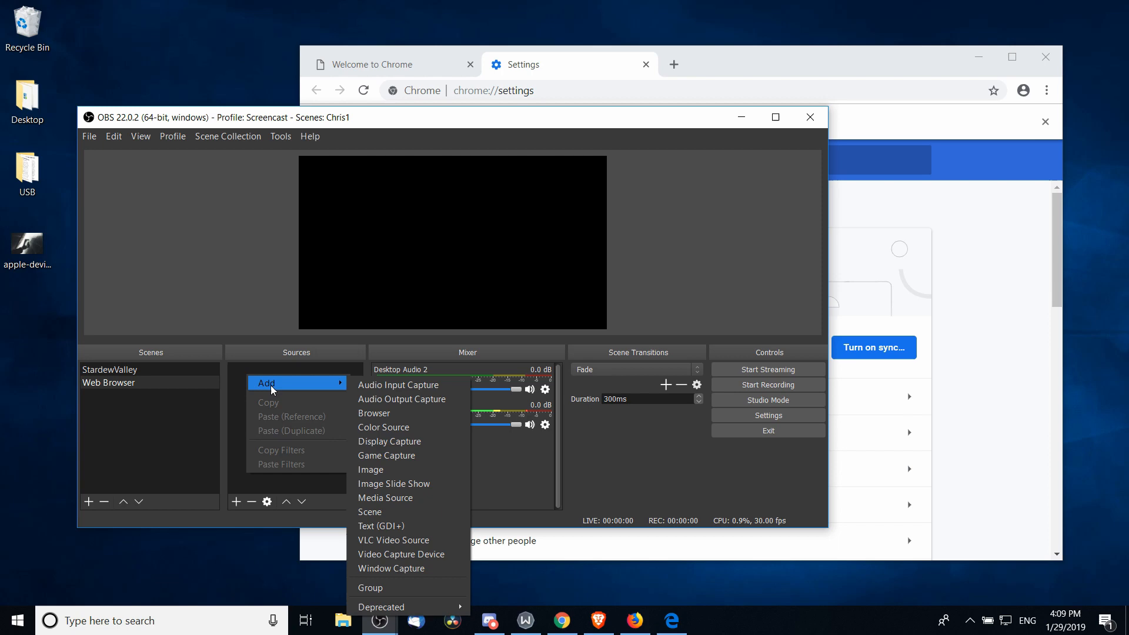
pyautogui.click(391, 568)
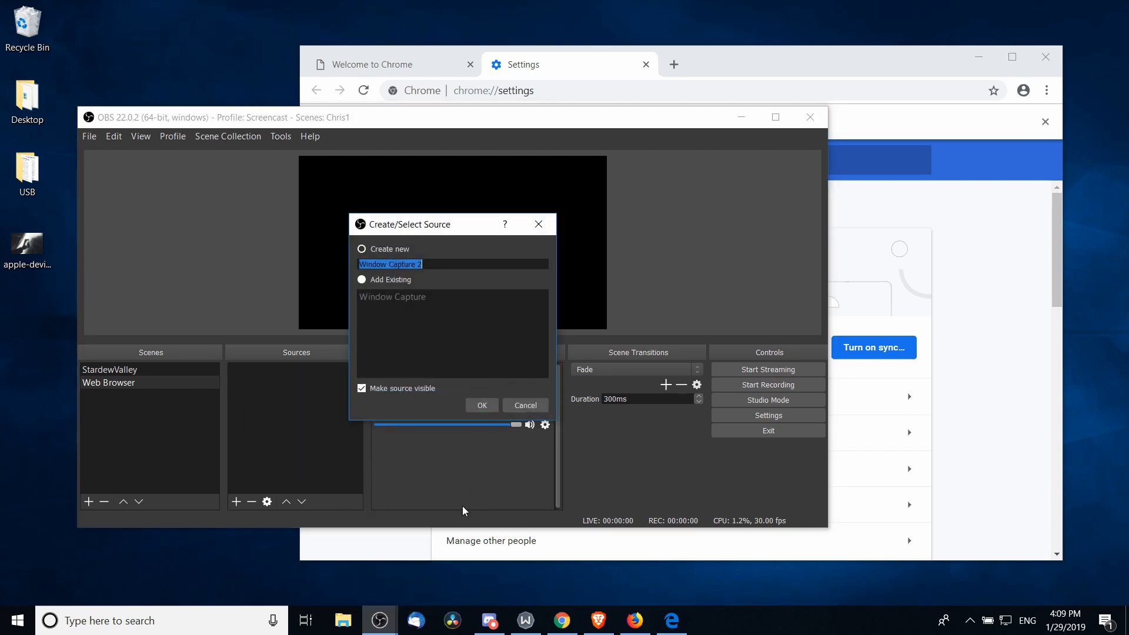
pyautogui.write('Chrome')
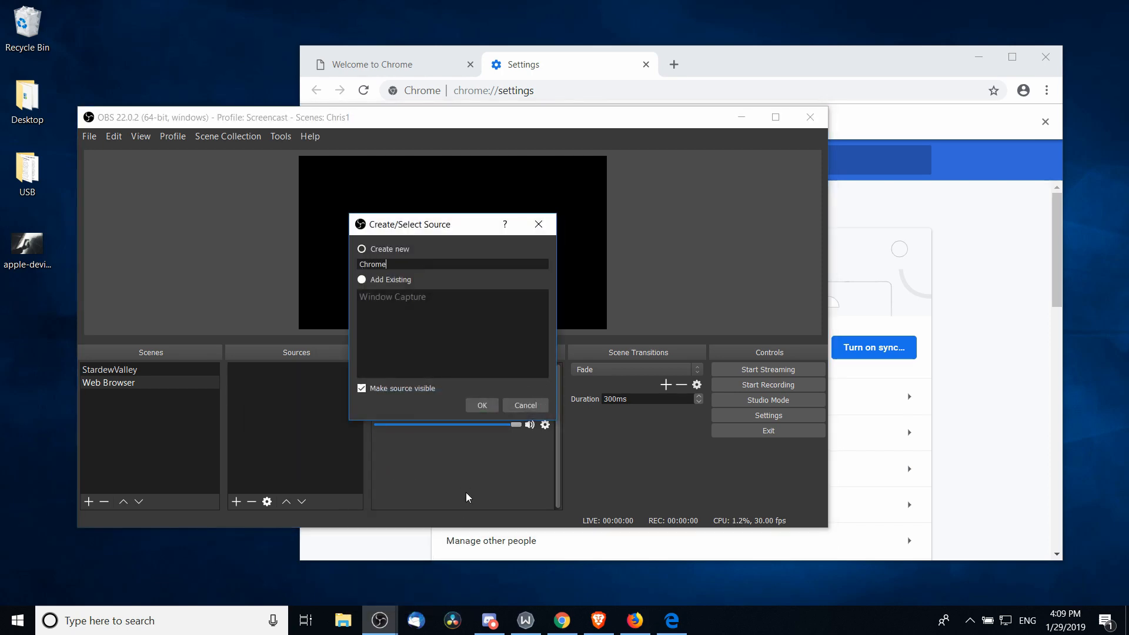
# - Create the Chrome source targeting '[chrome.exe]: Settings - Google Chrome'
pyautogui.click(481, 405)
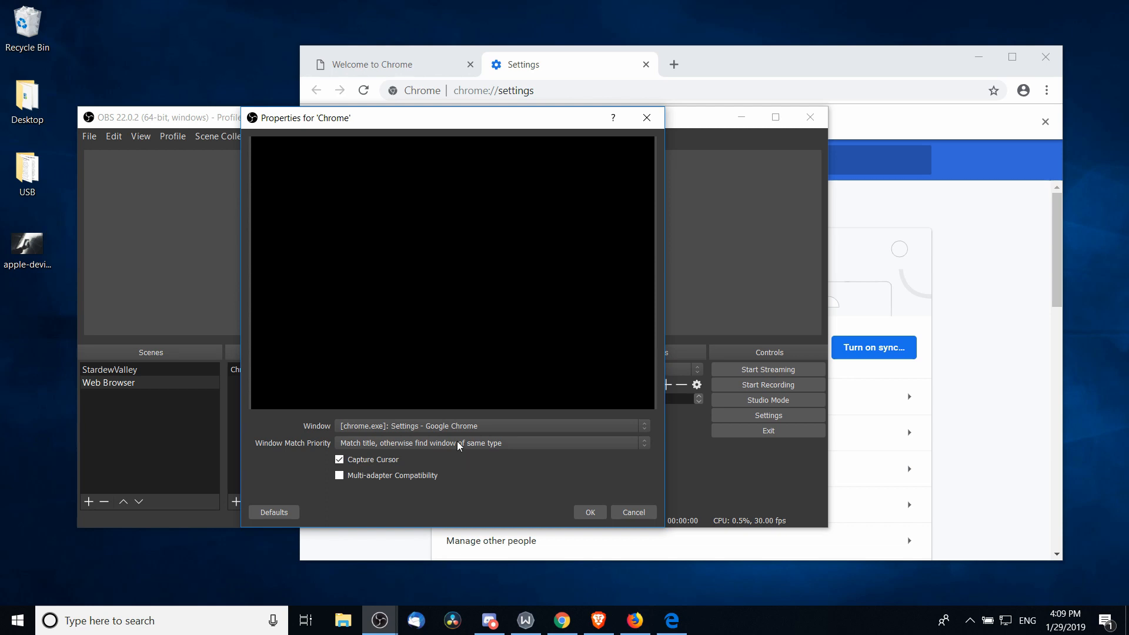
pyautogui.moveTo(394, 431)
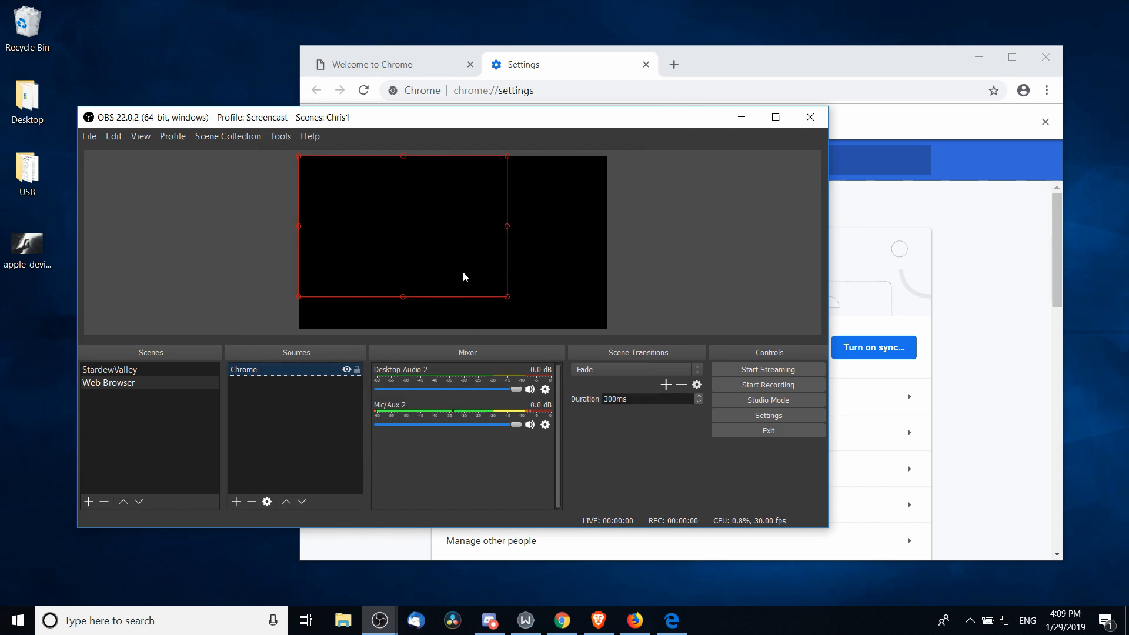
pyautogui.moveTo(373, 247)
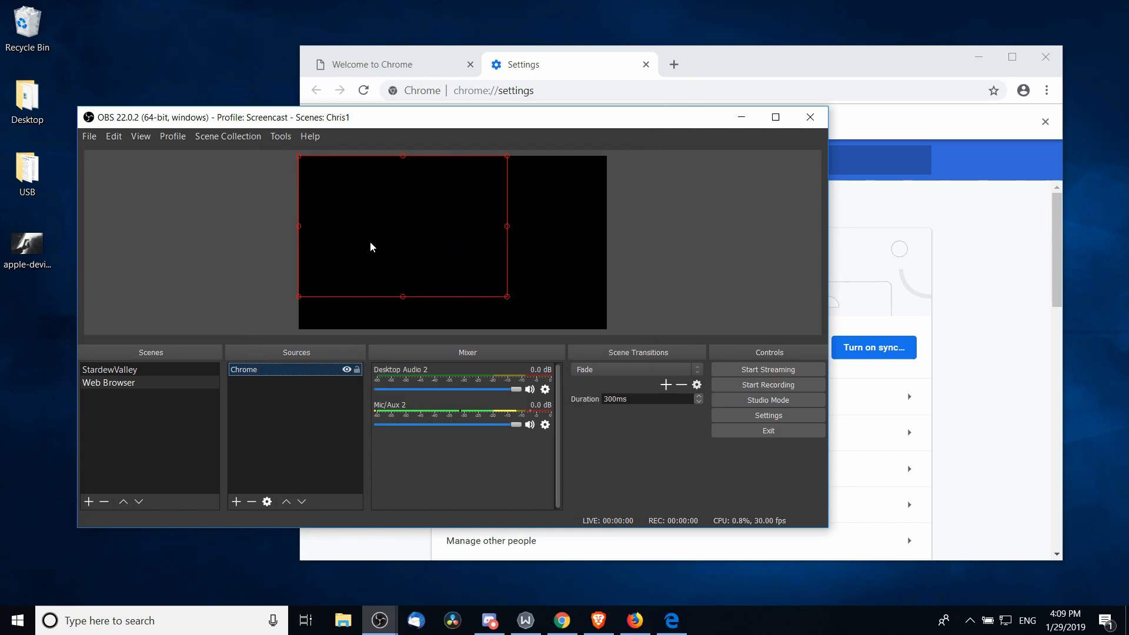
pyautogui.moveTo(383, 250)
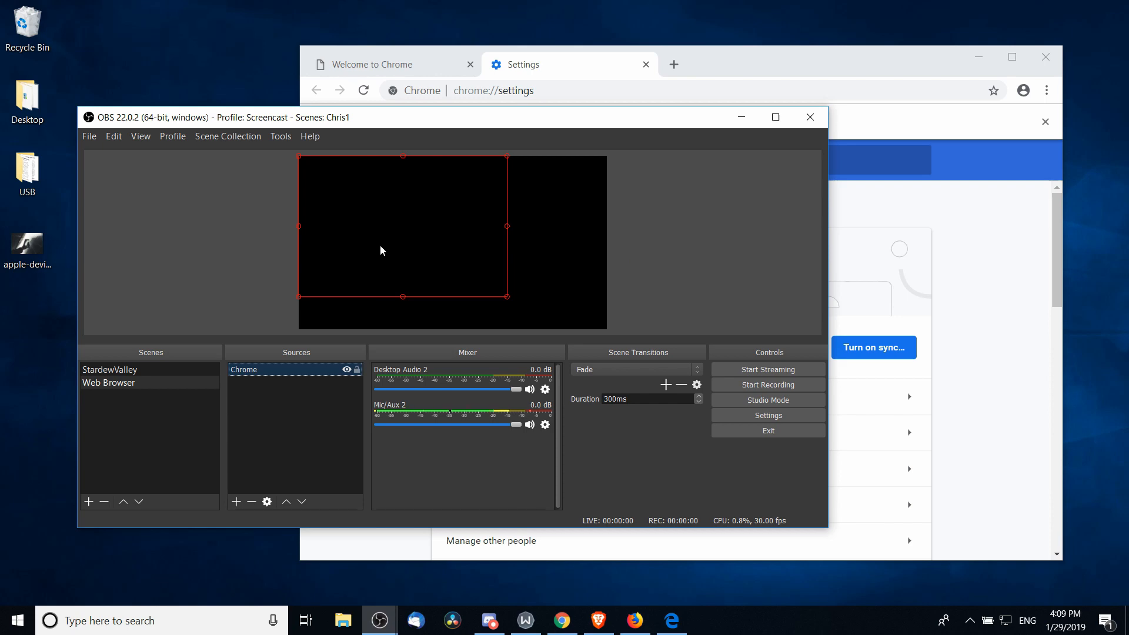
# - Expand Chrome's advanced settings and scroll to the System section
pyautogui.click(561, 620)
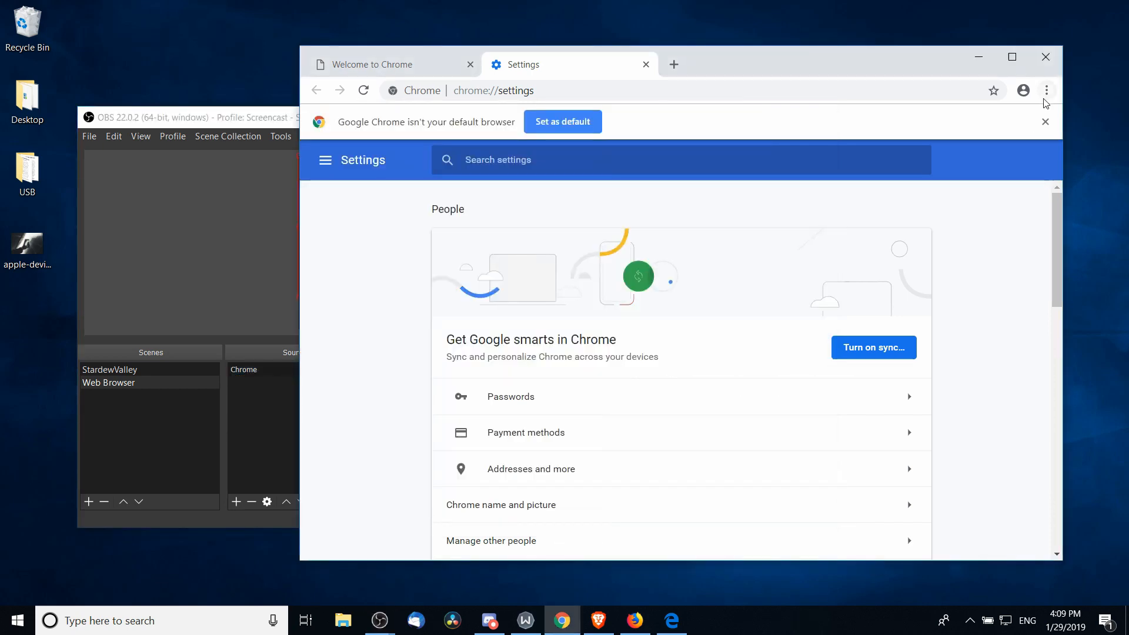
pyautogui.click(1046, 89)
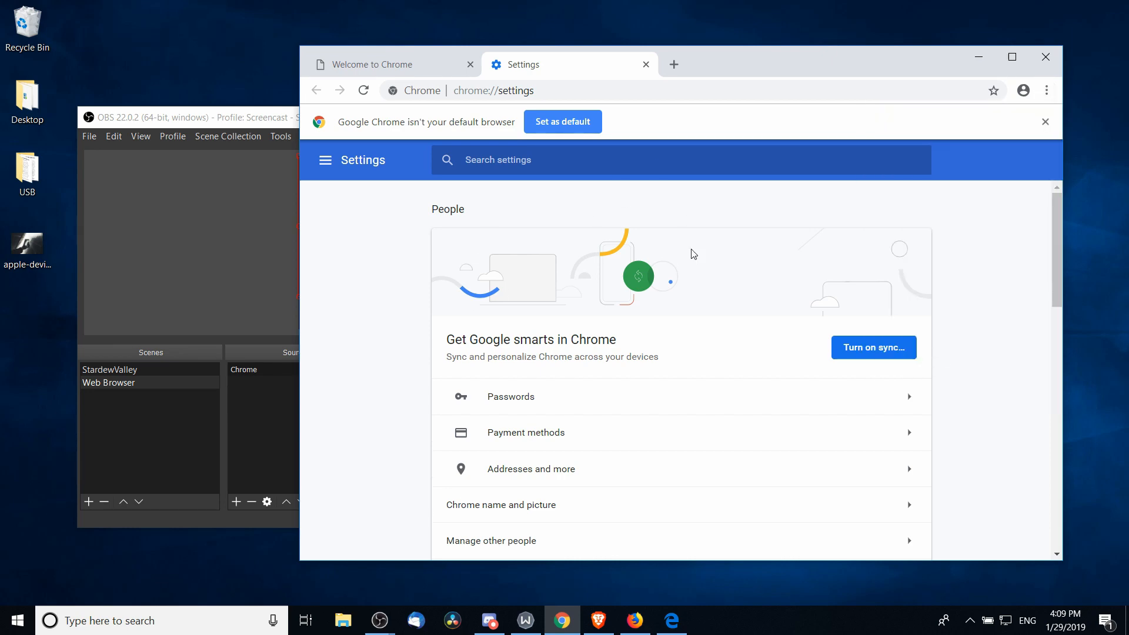
pyautogui.scroll(-3)
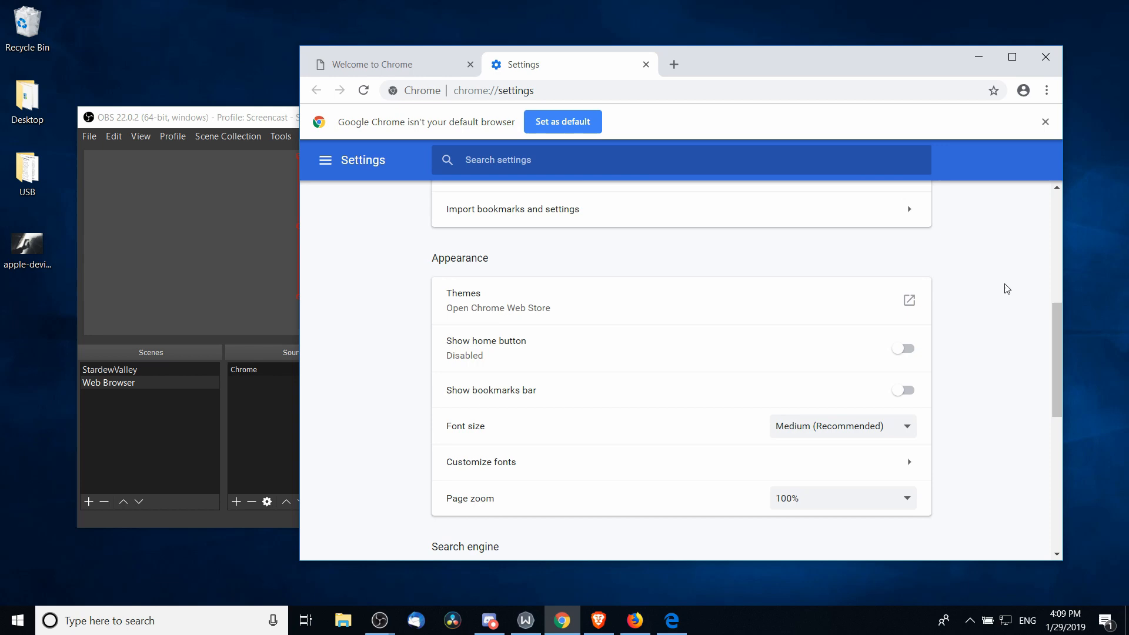
pyautogui.scroll(-3)
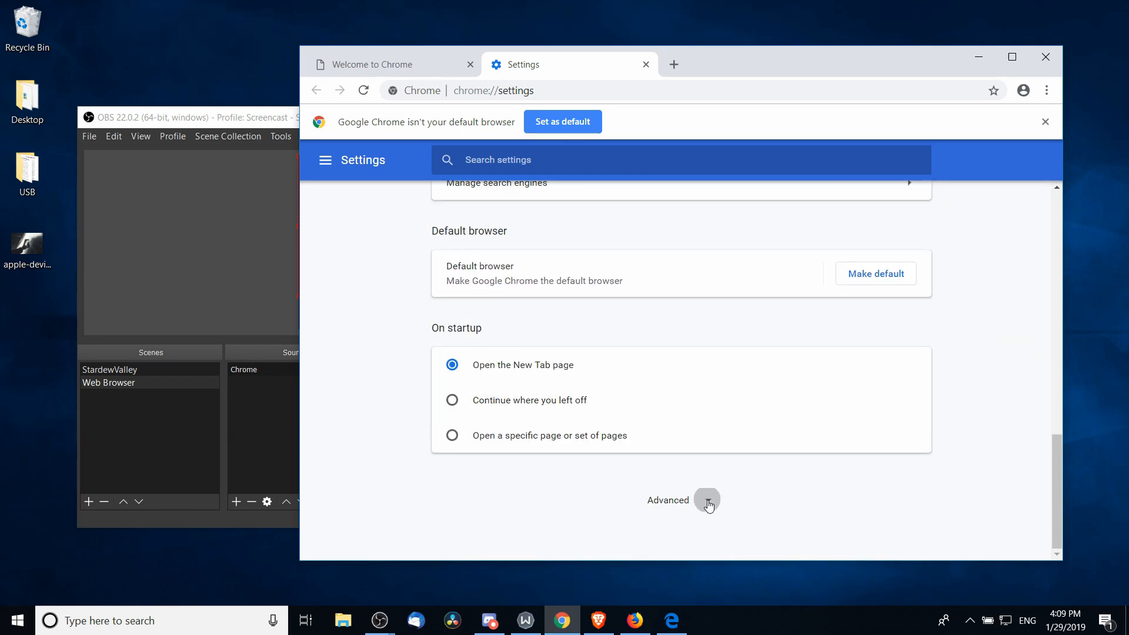
pyautogui.click(707, 500)
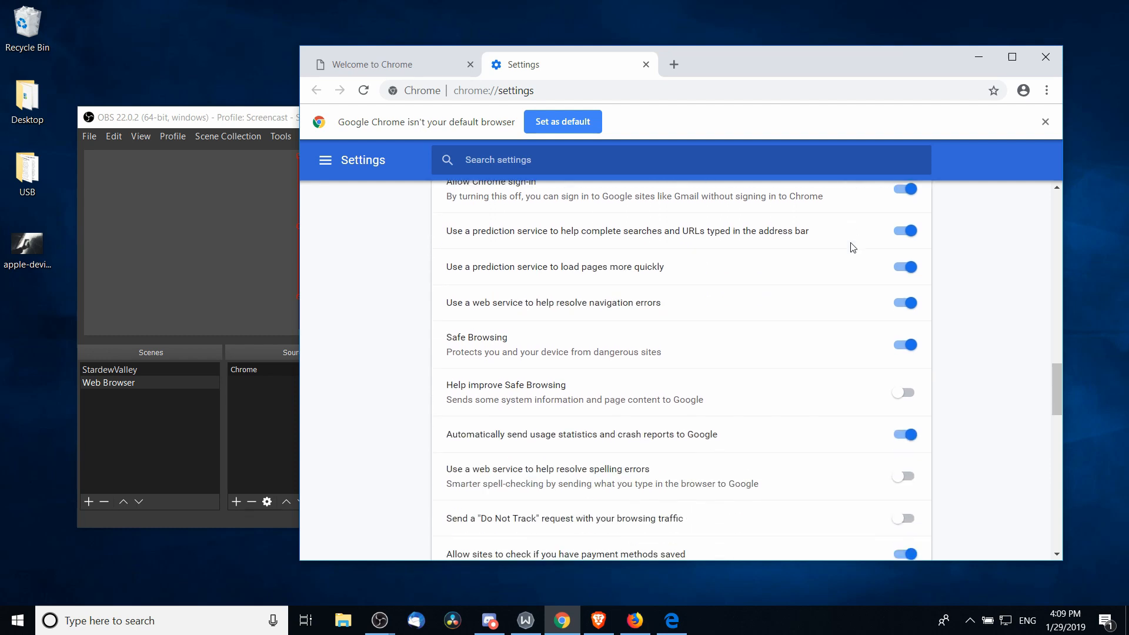
pyautogui.scroll(-3)
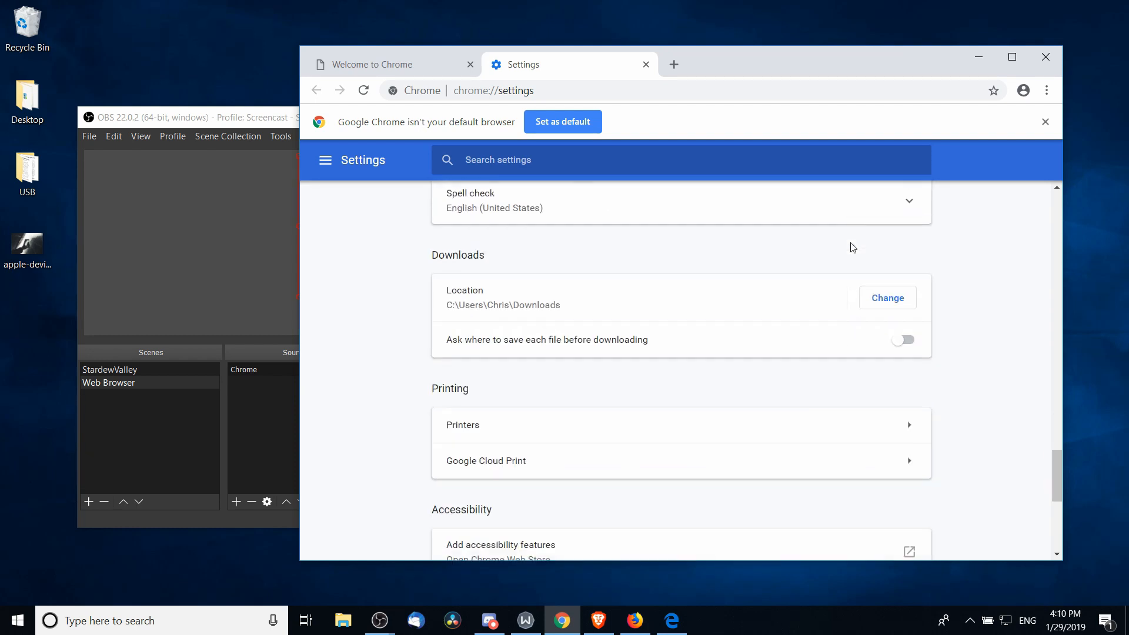
pyautogui.scroll(-3)
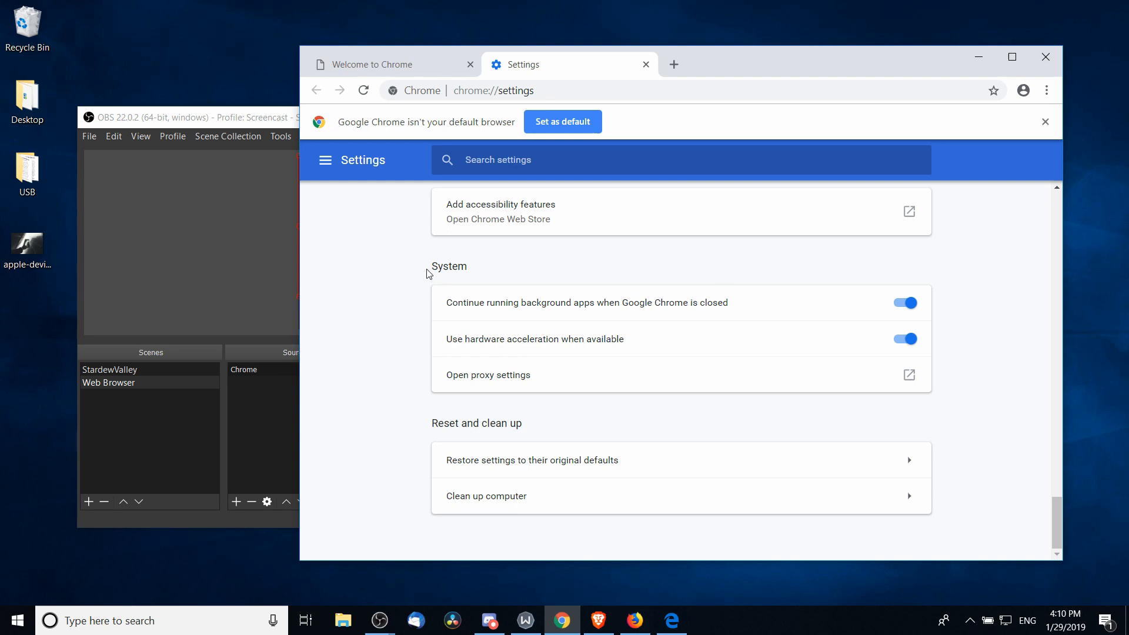
# - Turn off Chrome's 'Use hardware acceleration when available' and relaunch the browser
pyautogui.doubleClick(449, 266)
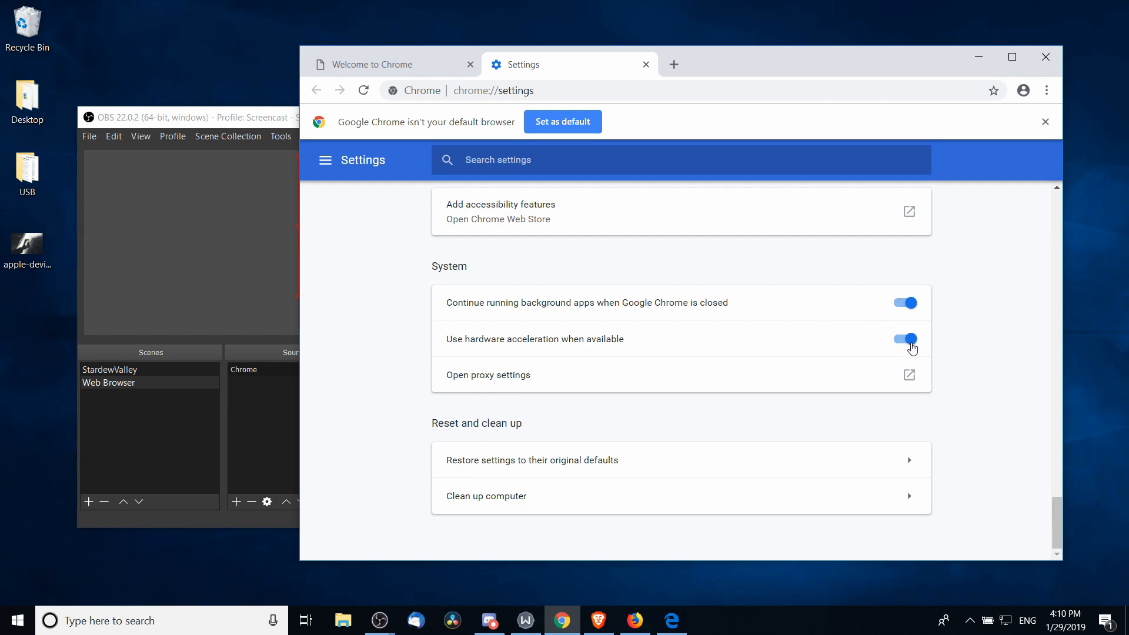
pyautogui.click(906, 338)
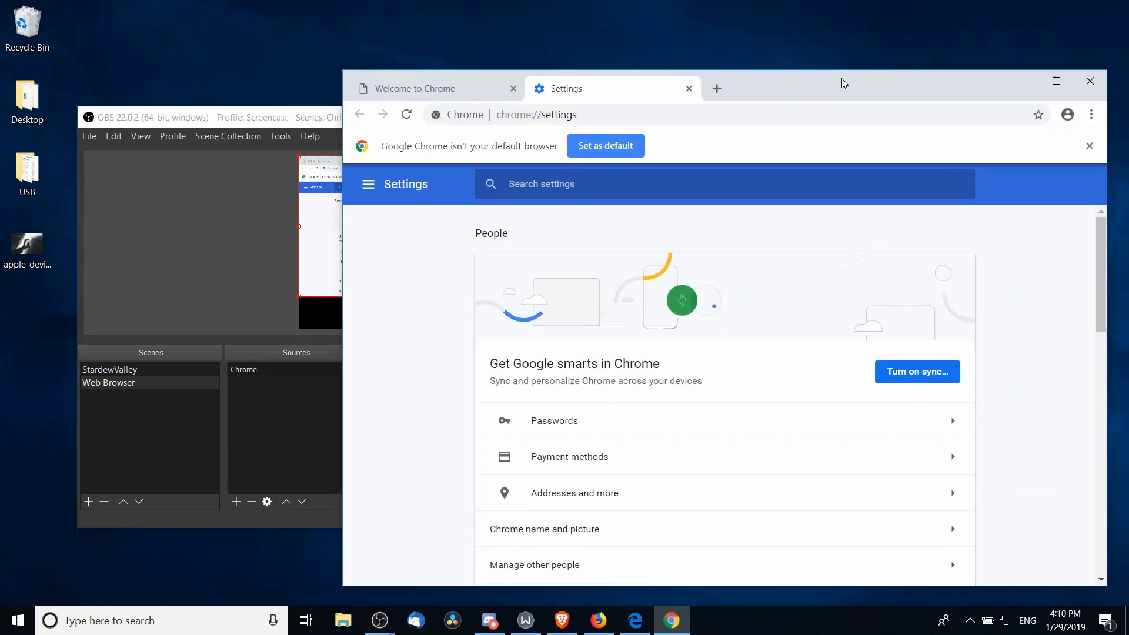
# - Check the Chrome capture in the OBS preview, then close the Chrome window
pyautogui.click(380, 620)
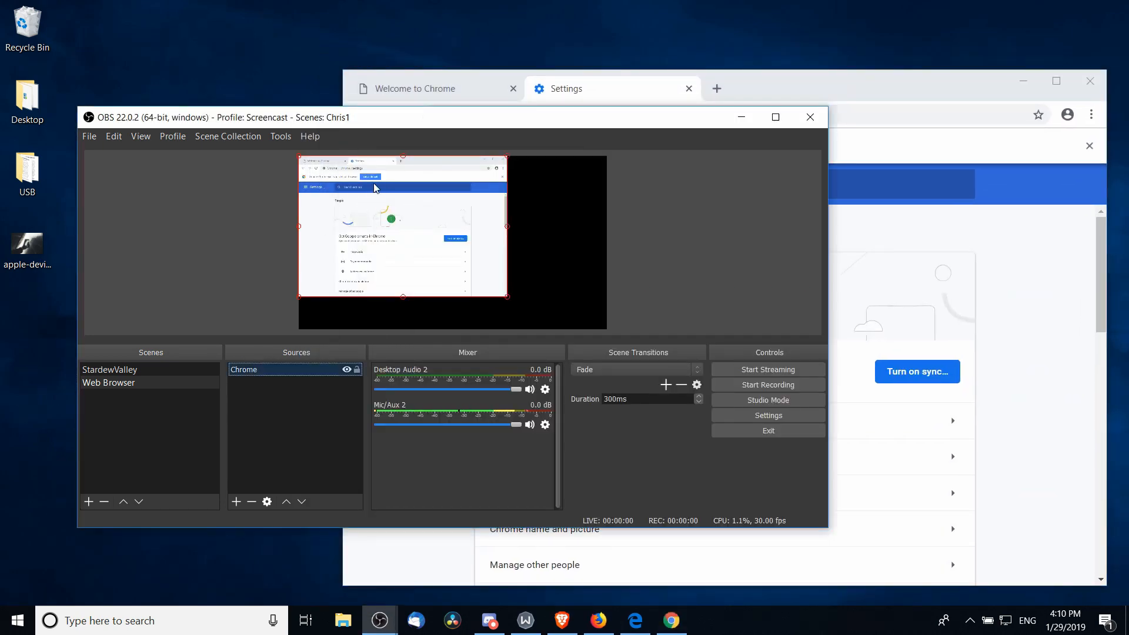
pyautogui.click(670, 620)
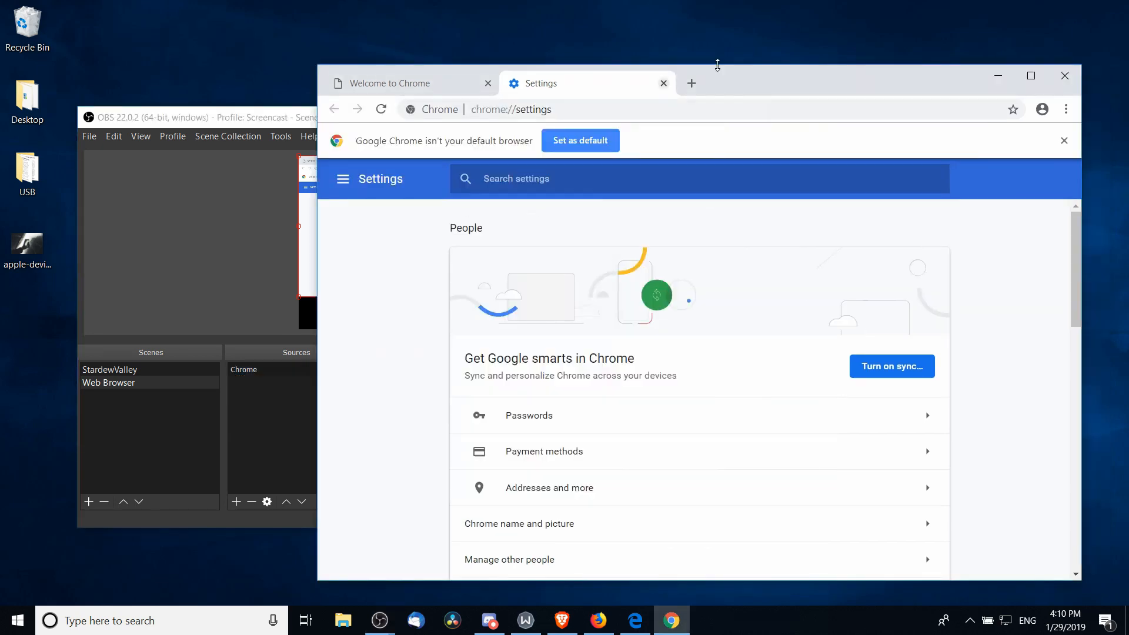
pyautogui.moveTo(1030, 76)
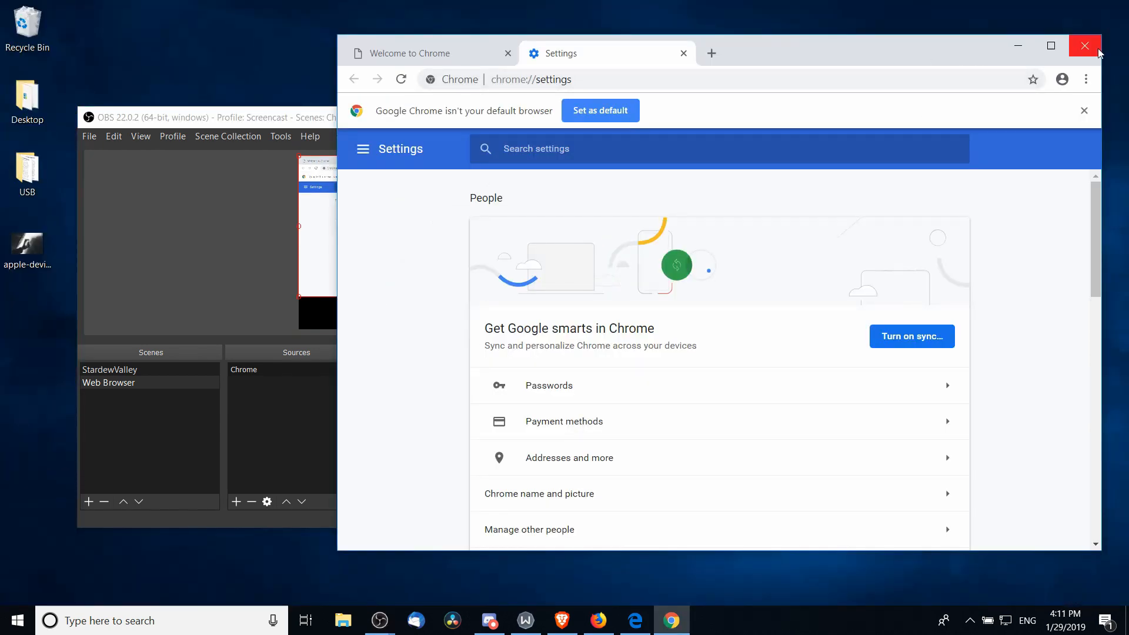
pyautogui.click(1085, 46)
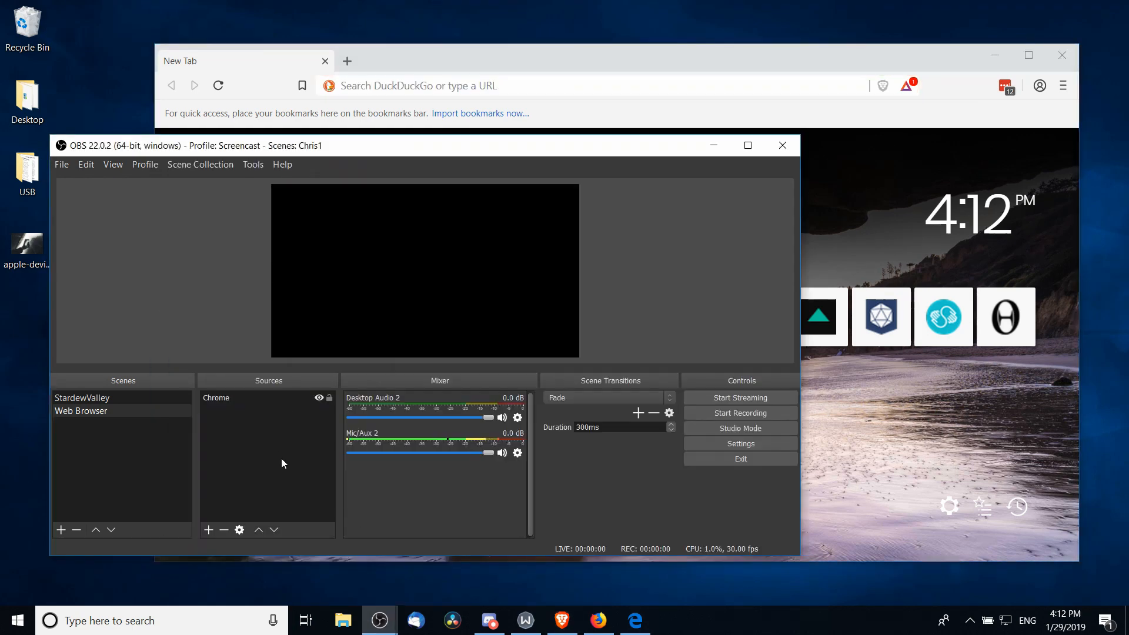
# - Add a 'Brave' window capture targeting '[brave.exe]: New Tab - Brave'
pyautogui.click(209, 530)
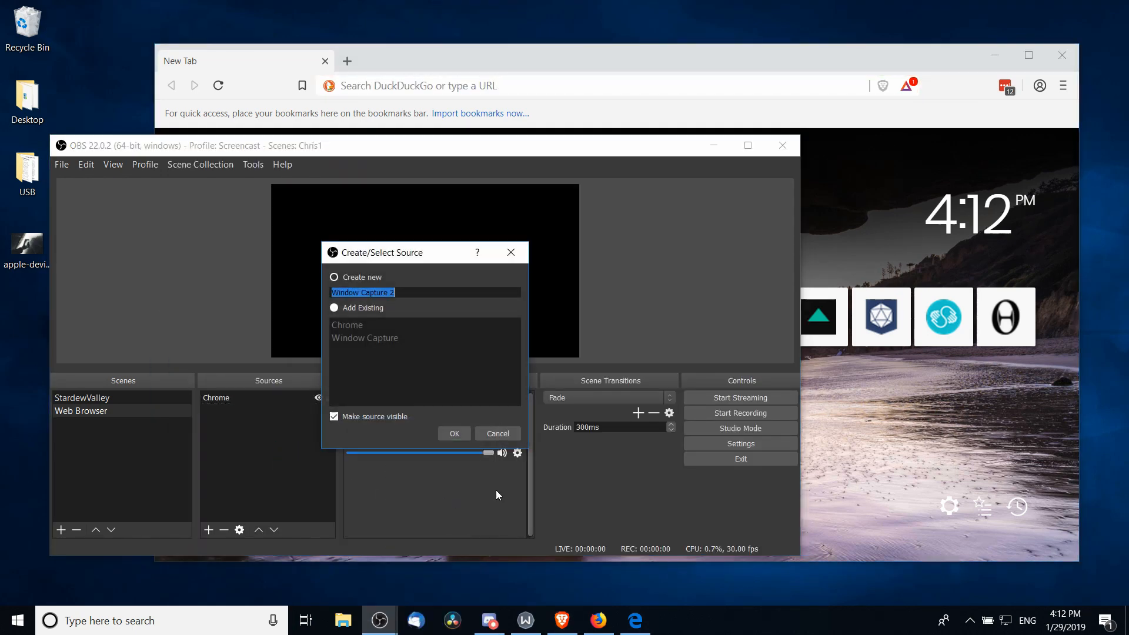
pyautogui.click(454, 433)
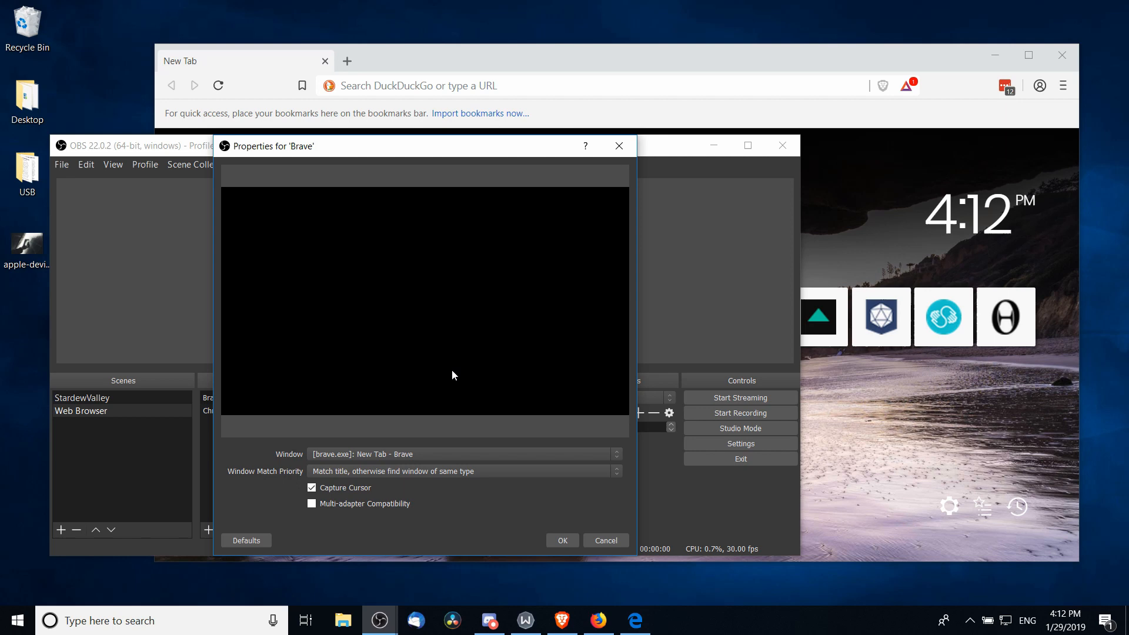
pyautogui.moveTo(321, 460)
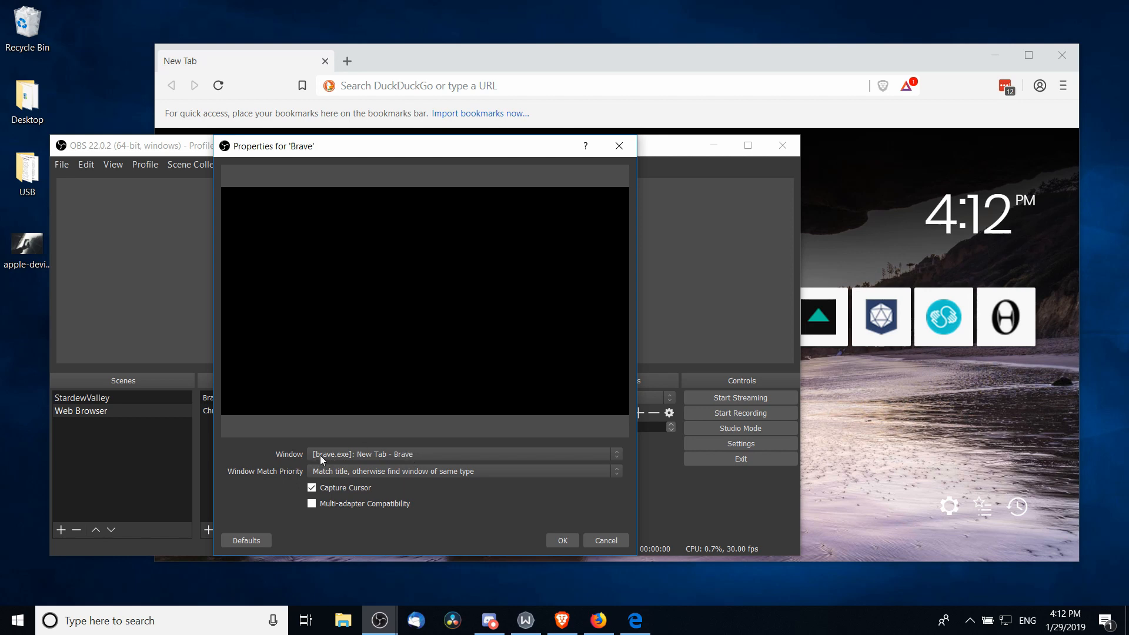
pyautogui.moveTo(312, 464)
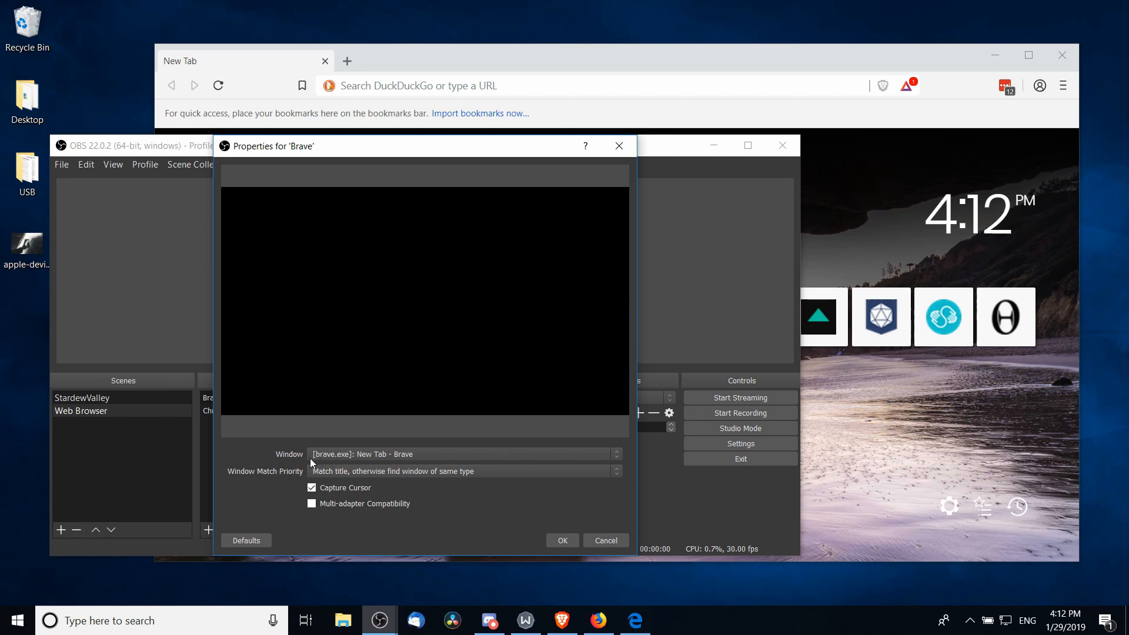
pyautogui.moveTo(329, 468)
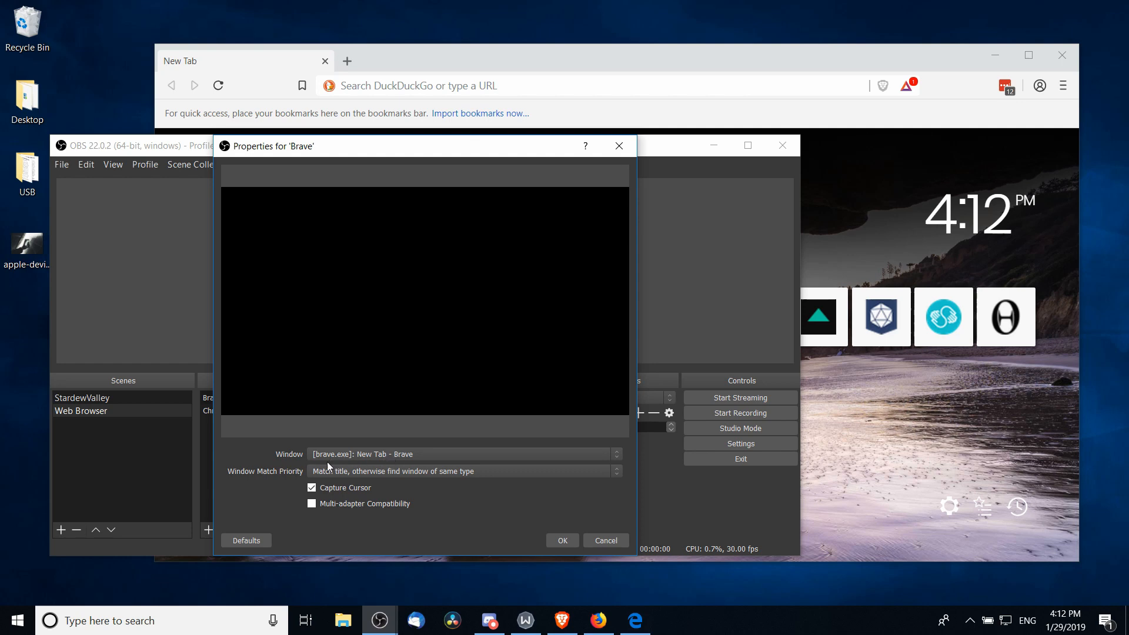
pyautogui.click(562, 540)
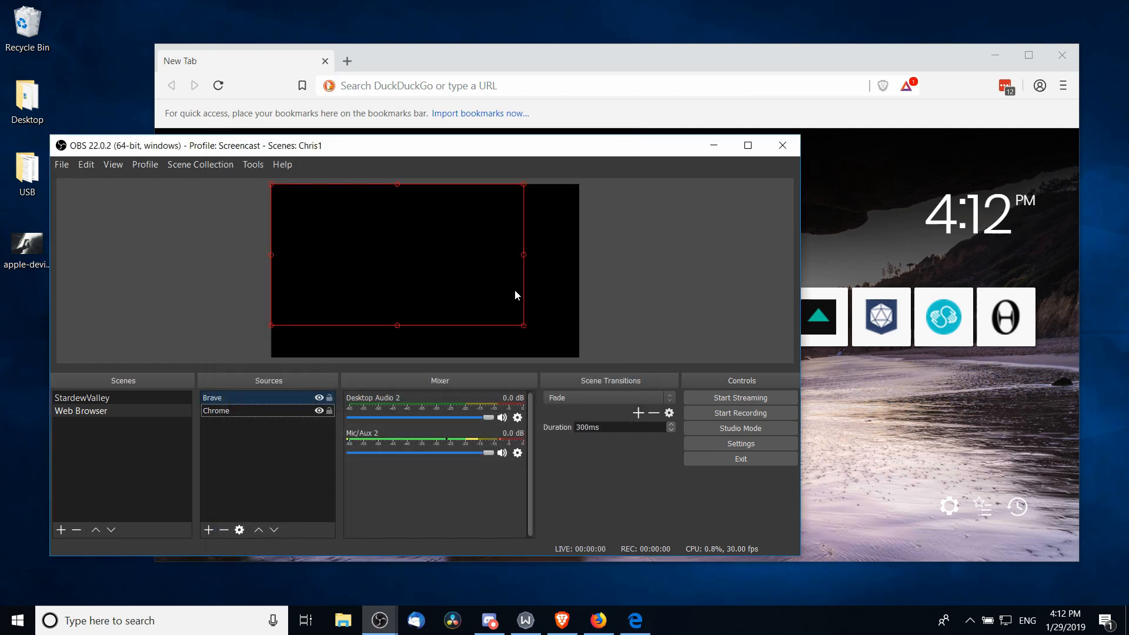
# - Confirm hardware acceleration remains on in Brave's System settings
pyautogui.click(1062, 85)
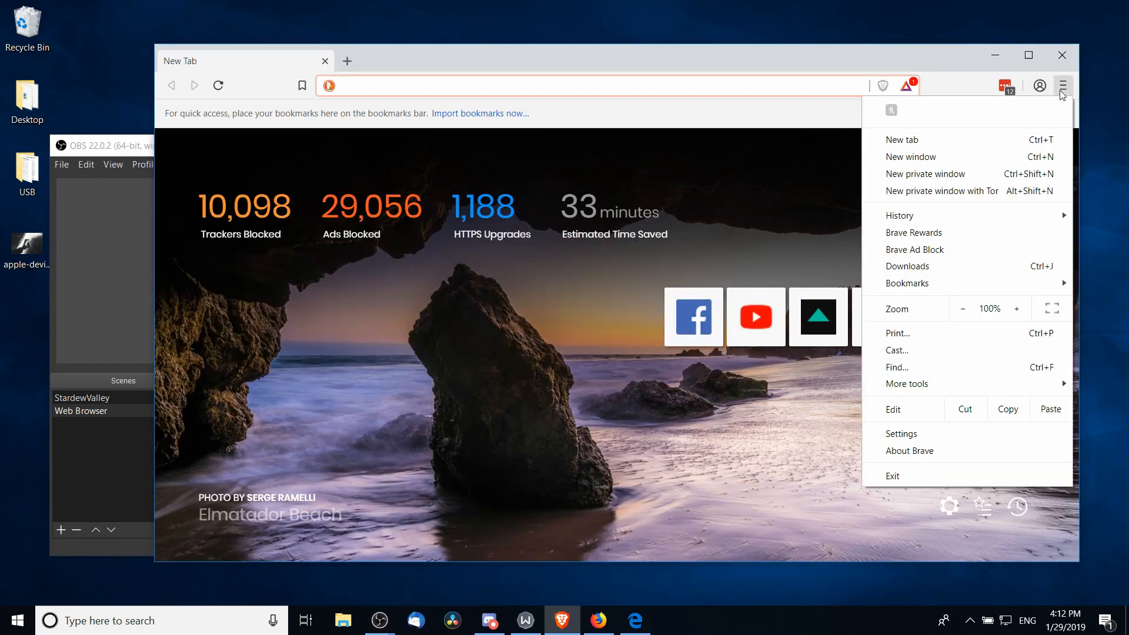
pyautogui.click(901, 433)
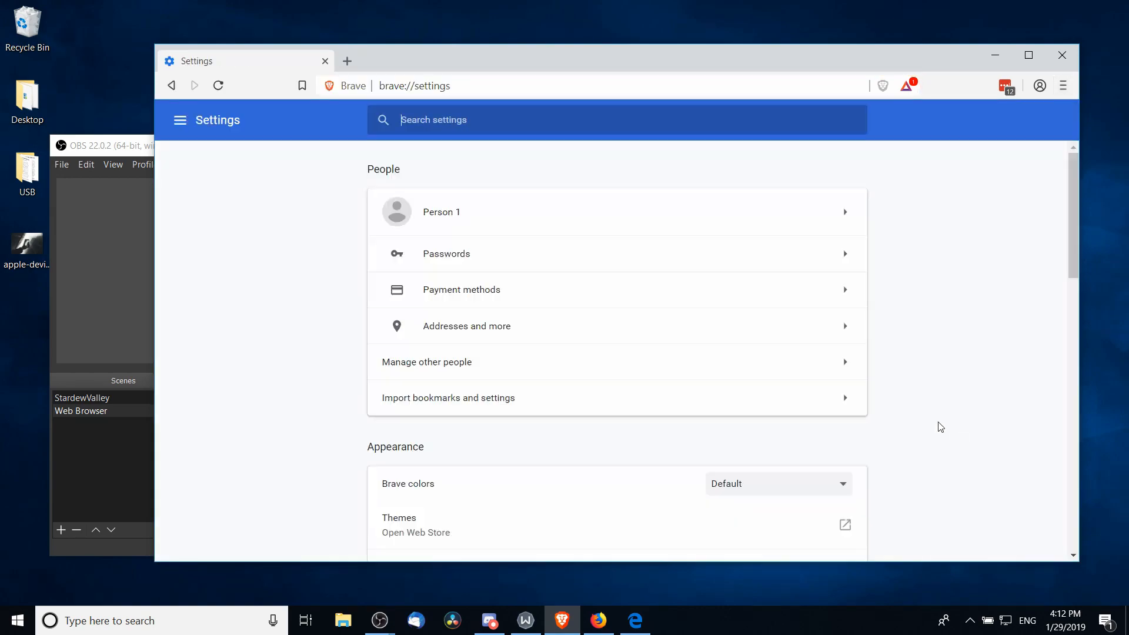
pyautogui.scroll(-3)
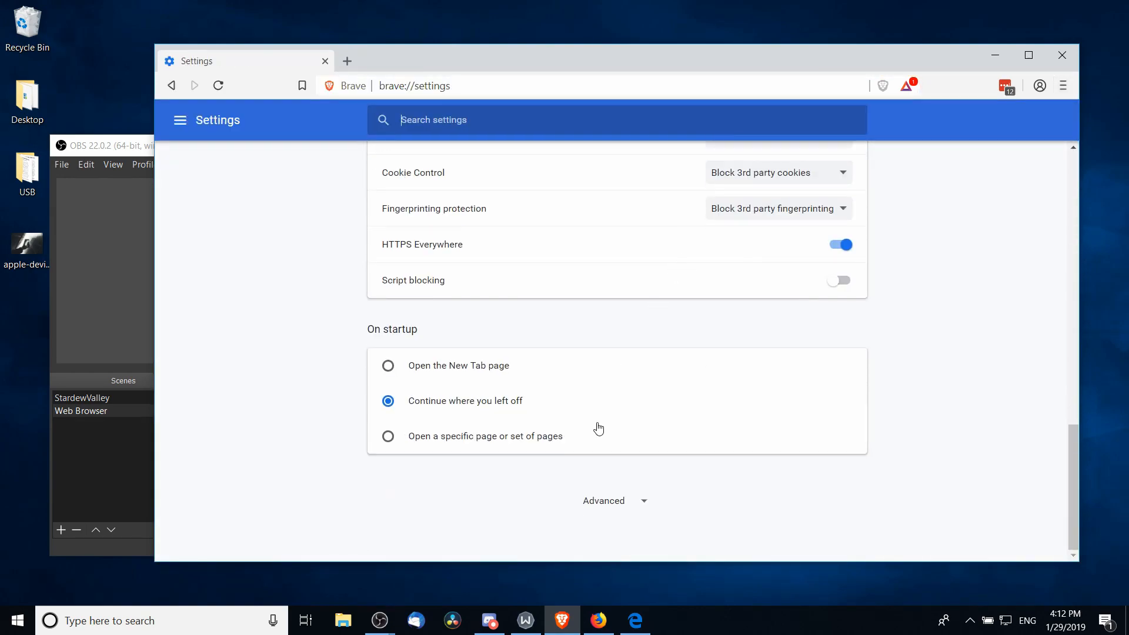
pyautogui.scroll(-3)
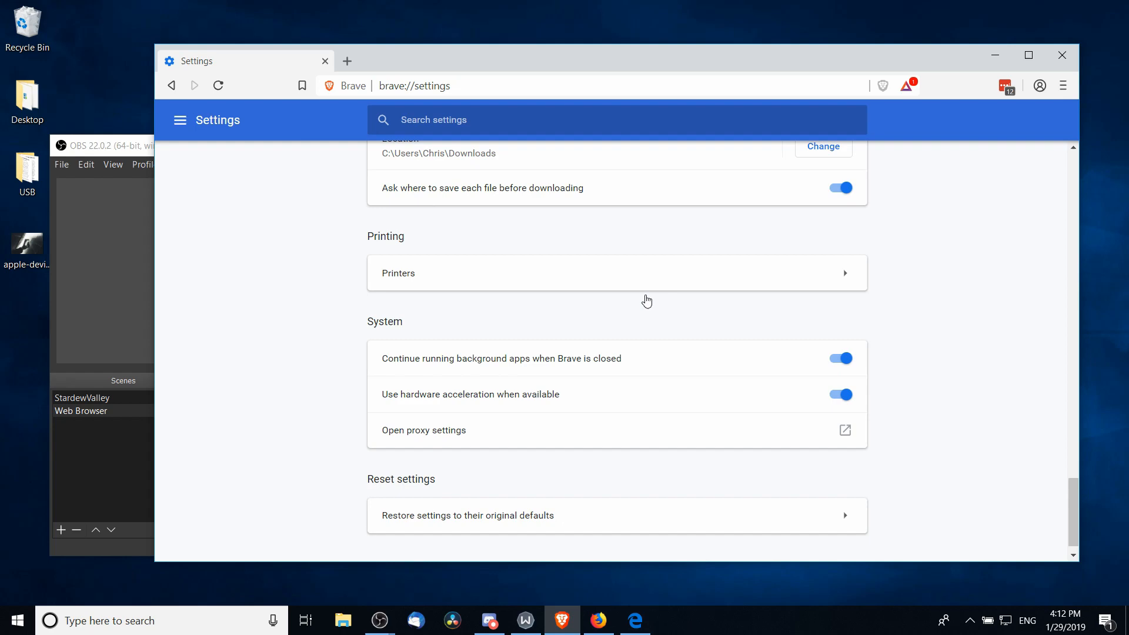
pyautogui.scroll(-3)
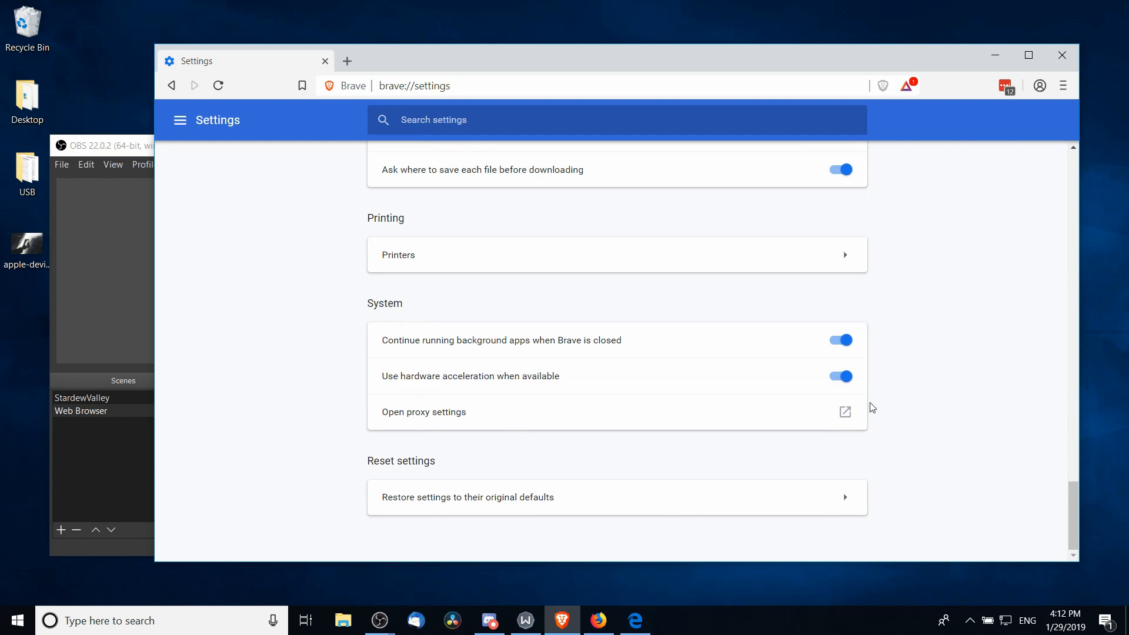
pyautogui.click(839, 376)
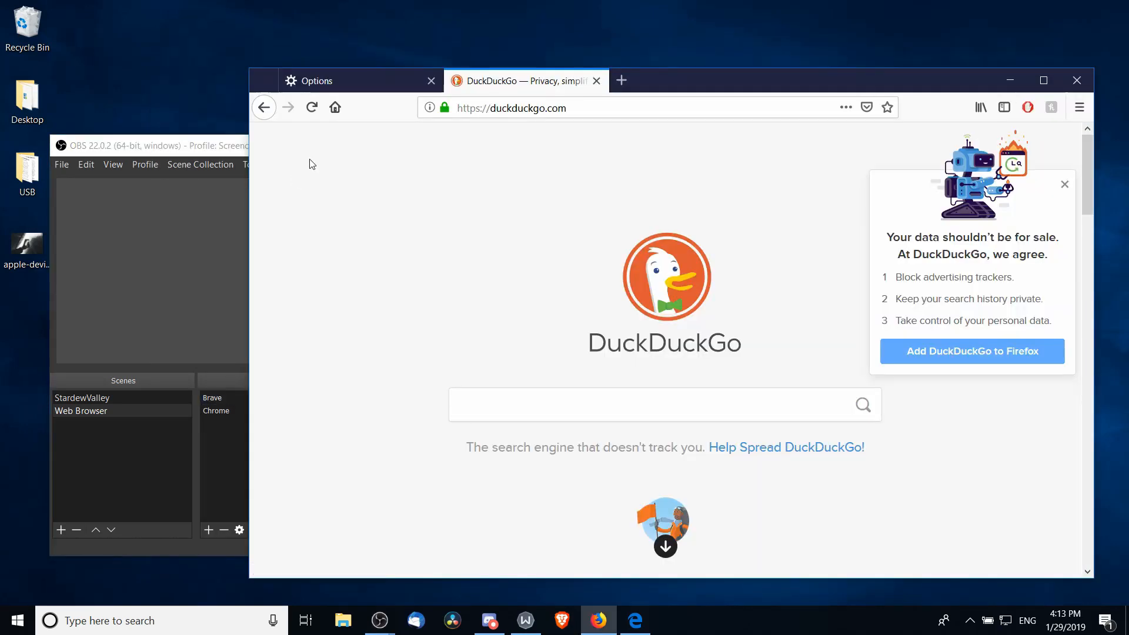
pyautogui.moveTo(240, 301)
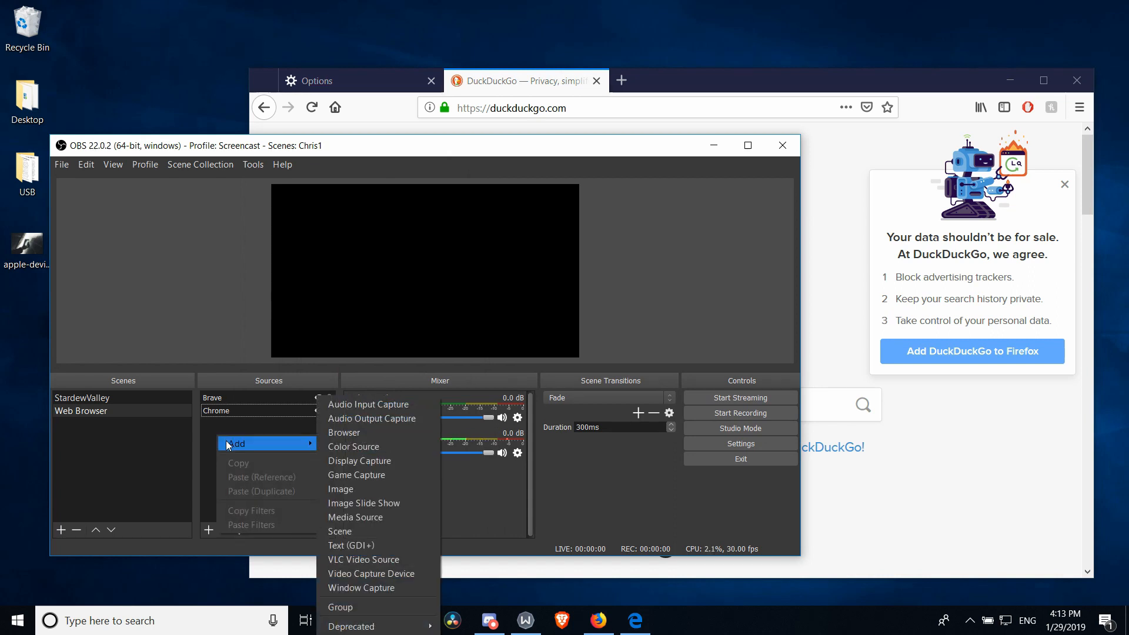
# - Add a 'Firefox' window capture targeting the Firefox DuckDuckGo window
pyautogui.click(361, 588)
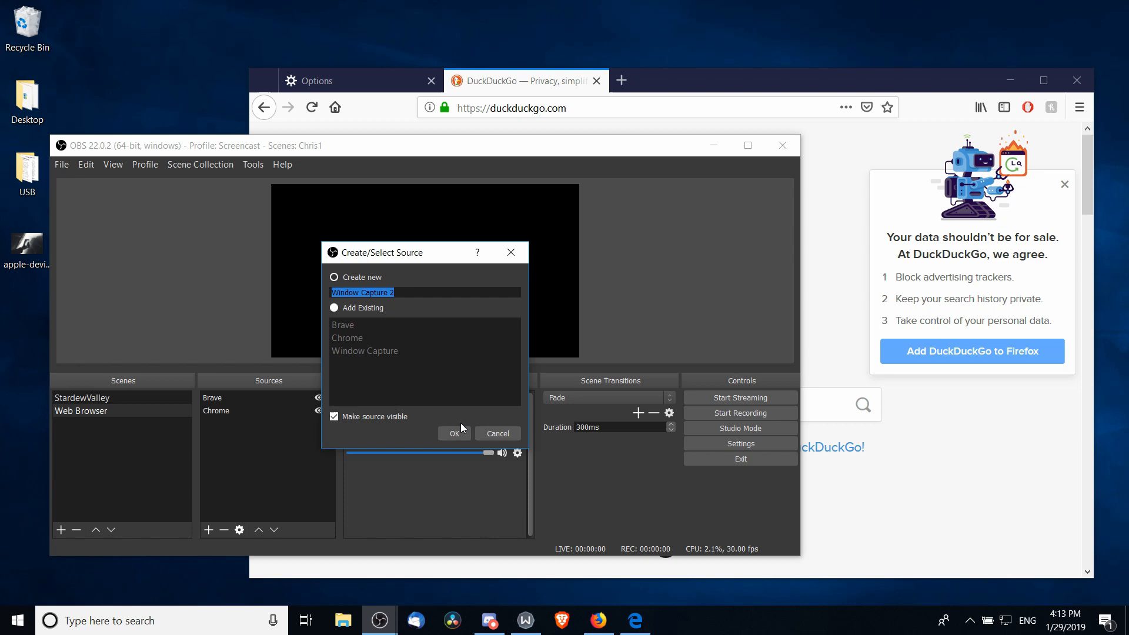
pyautogui.click(455, 433)
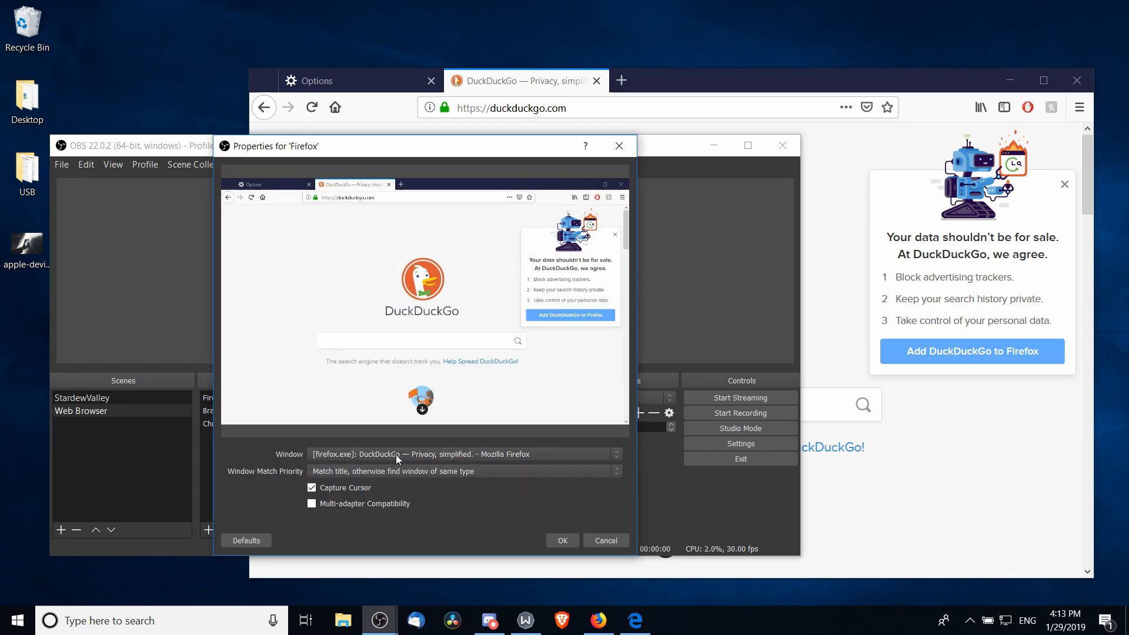
pyautogui.click(562, 540)
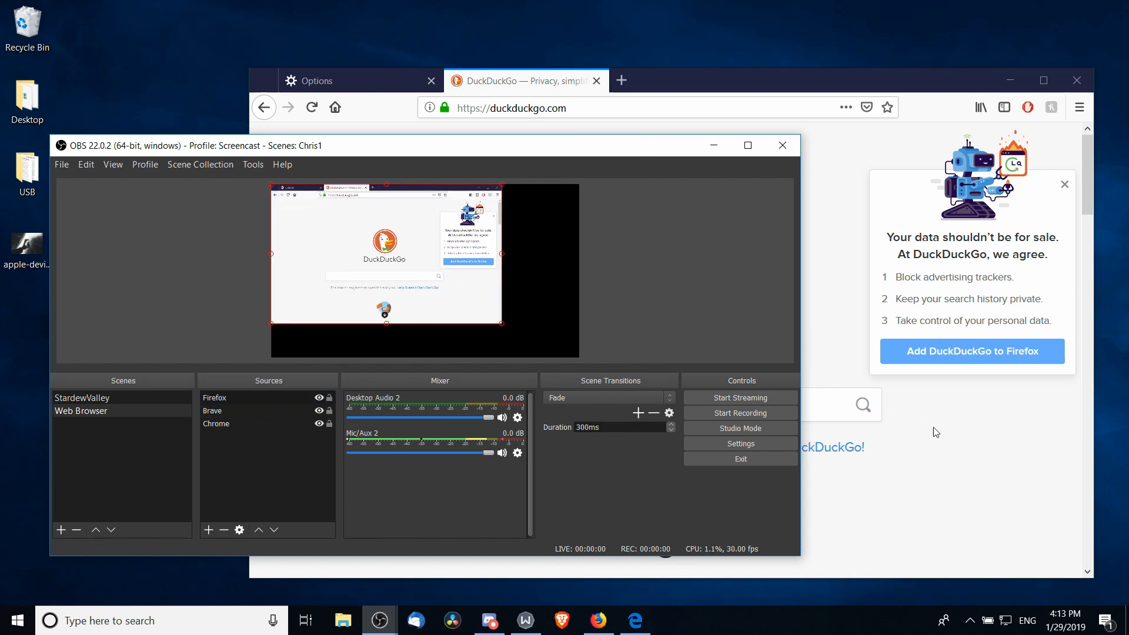
# - In Firefox Options > Performance, untick and re-tick 'Use recommended performance settings', then return to OBS
pyautogui.click(325, 81)
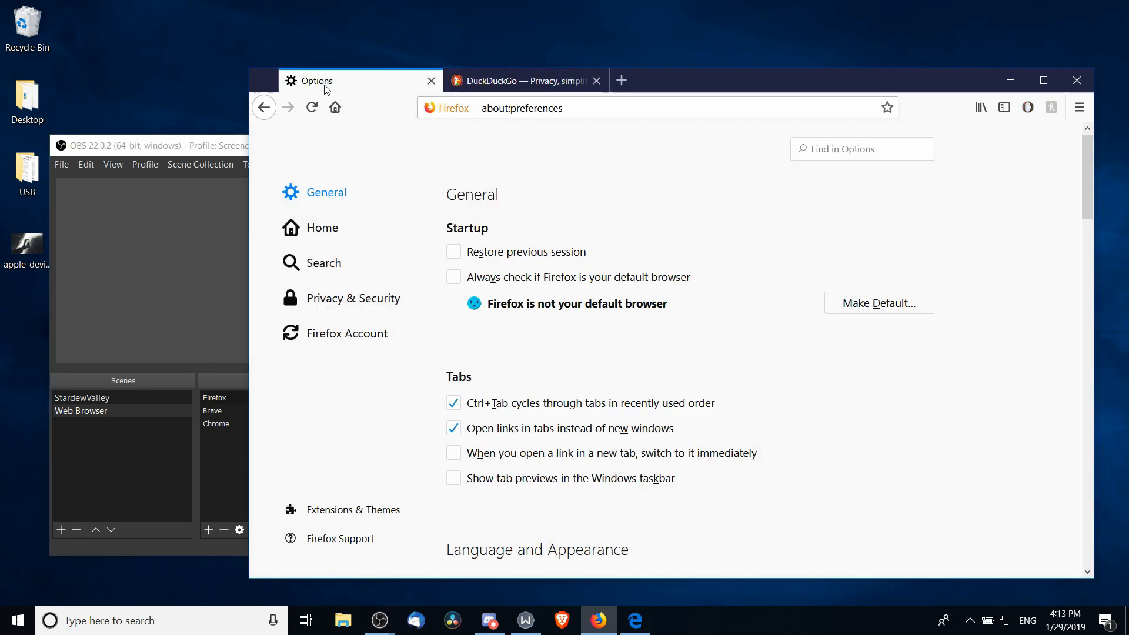
pyautogui.click(1079, 107)
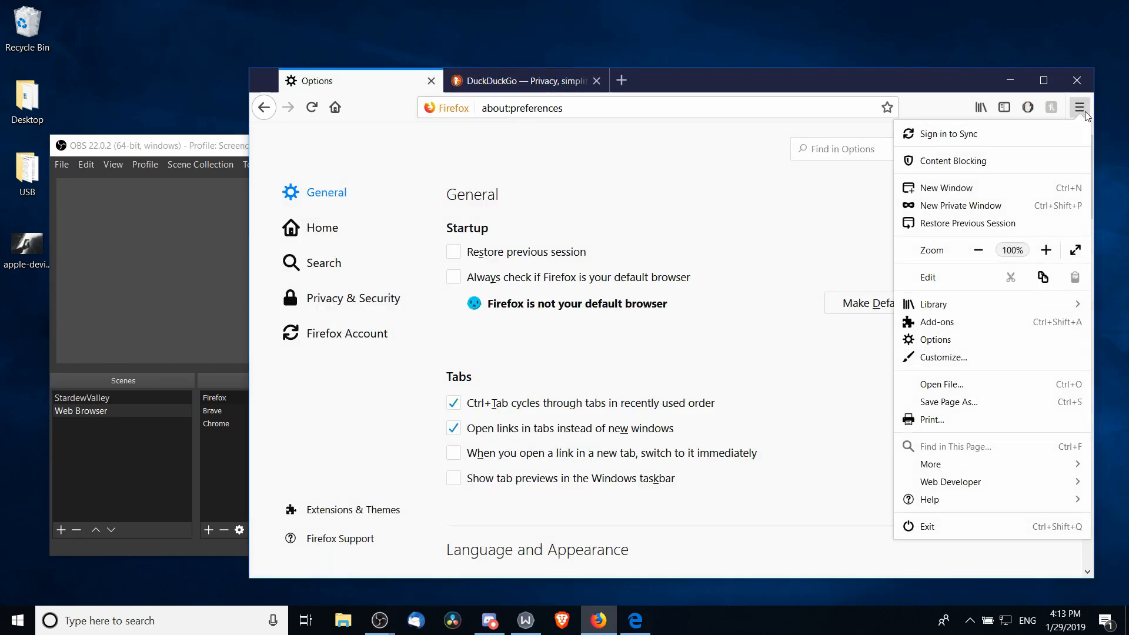
pyautogui.moveTo(954, 362)
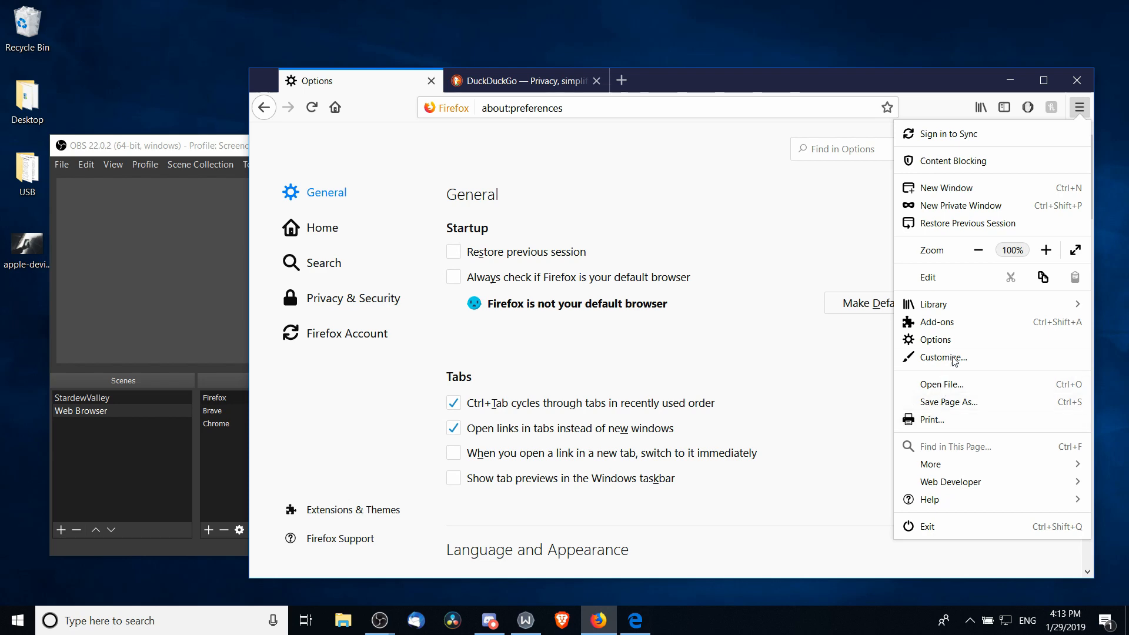
pyautogui.click(649, 236)
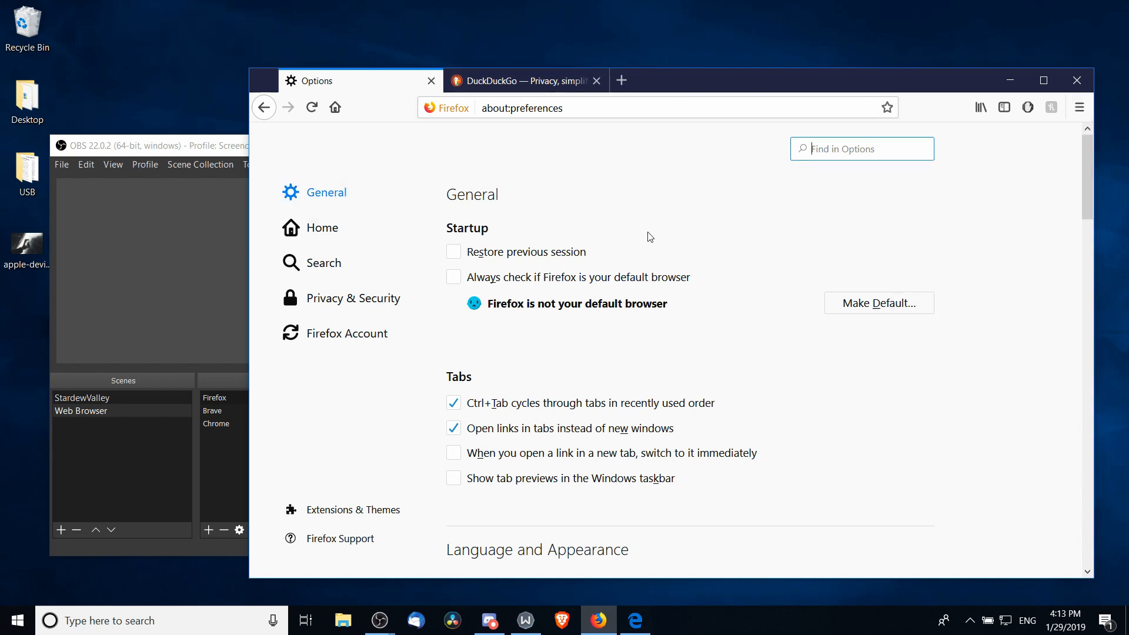
pyautogui.scroll(-3)
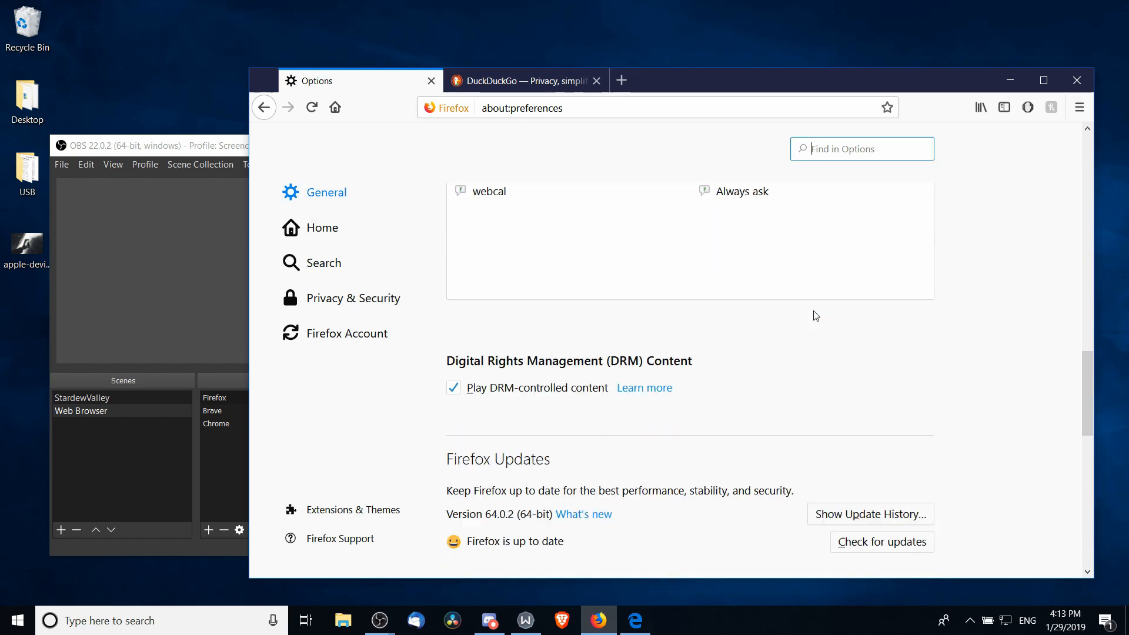
pyautogui.scroll(-3)
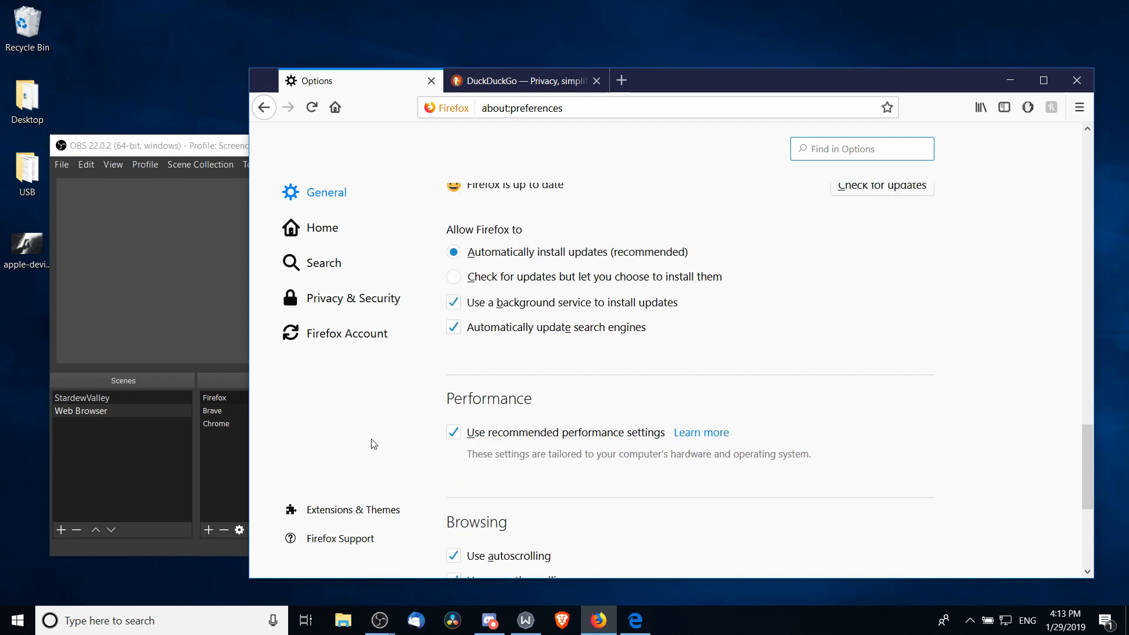
pyautogui.scroll(-3)
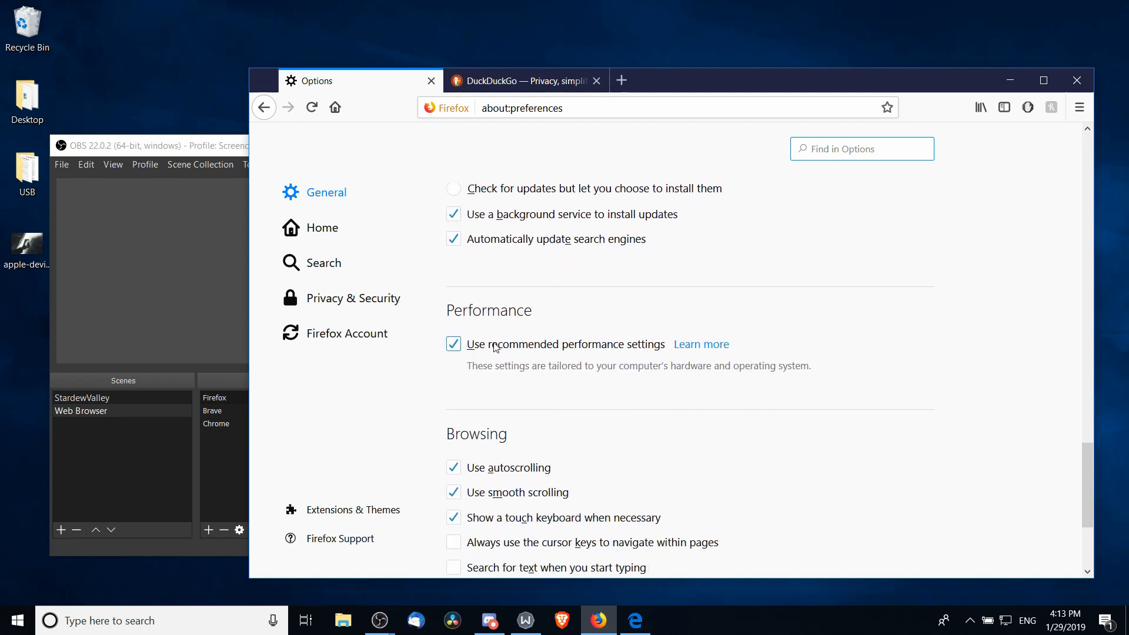
pyautogui.click(453, 344)
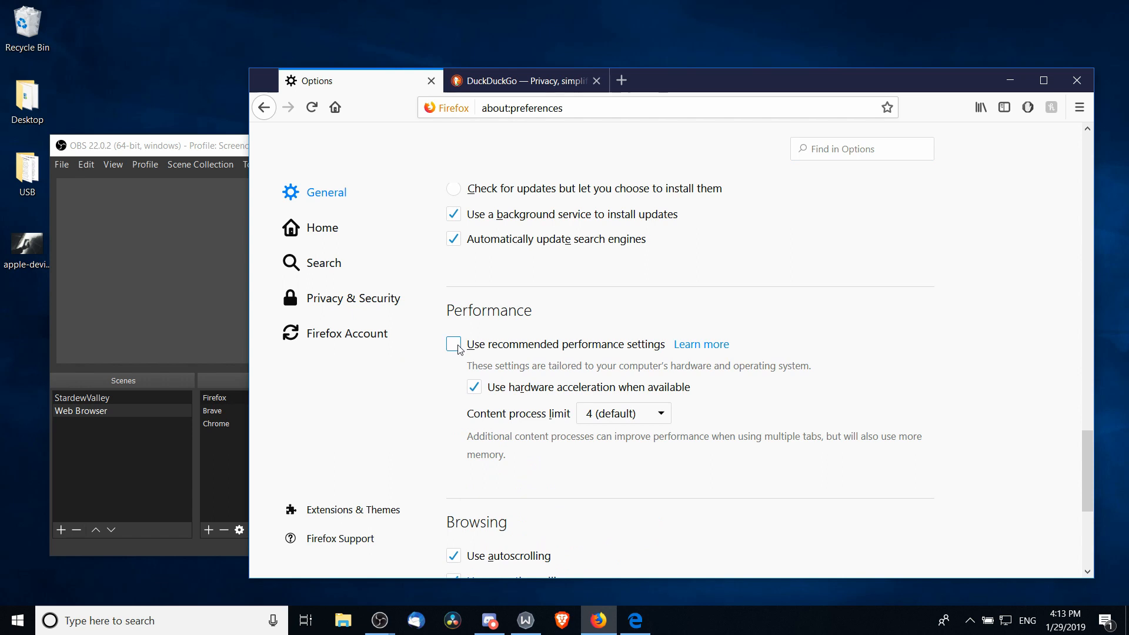
pyautogui.scroll(-3)
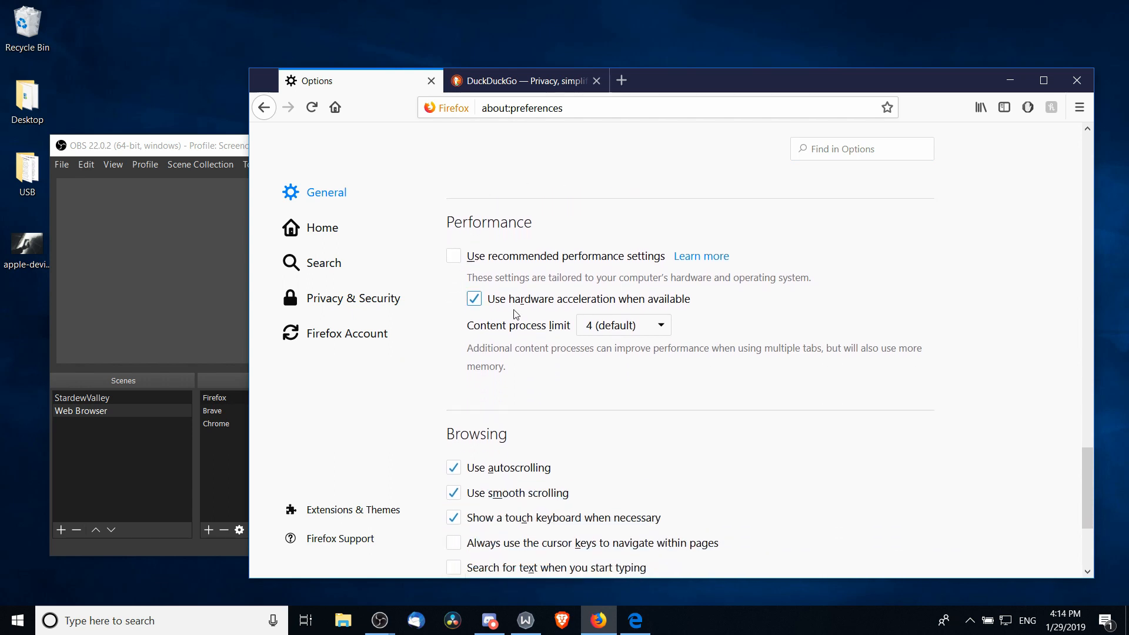
pyautogui.click(453, 256)
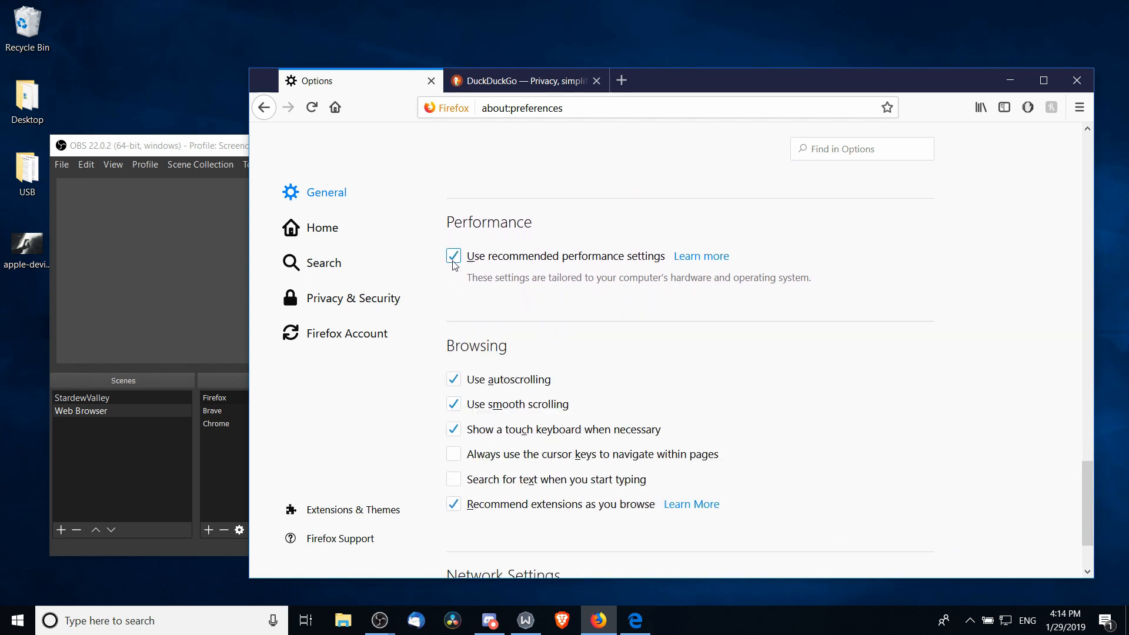
pyautogui.click(379, 621)
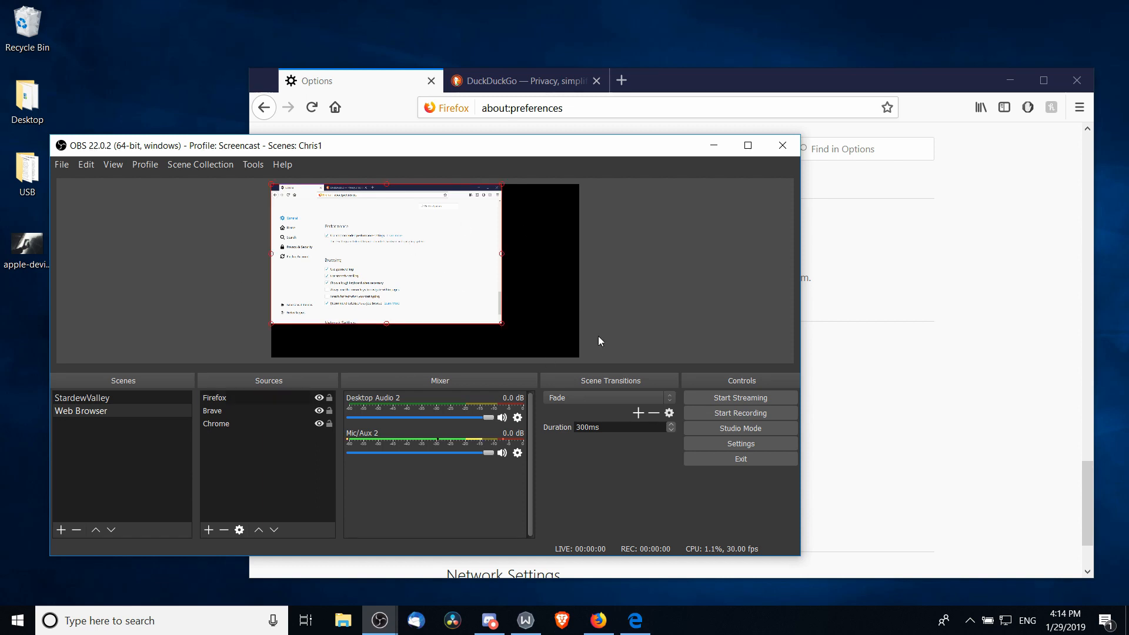
pyautogui.moveTo(975, 240)
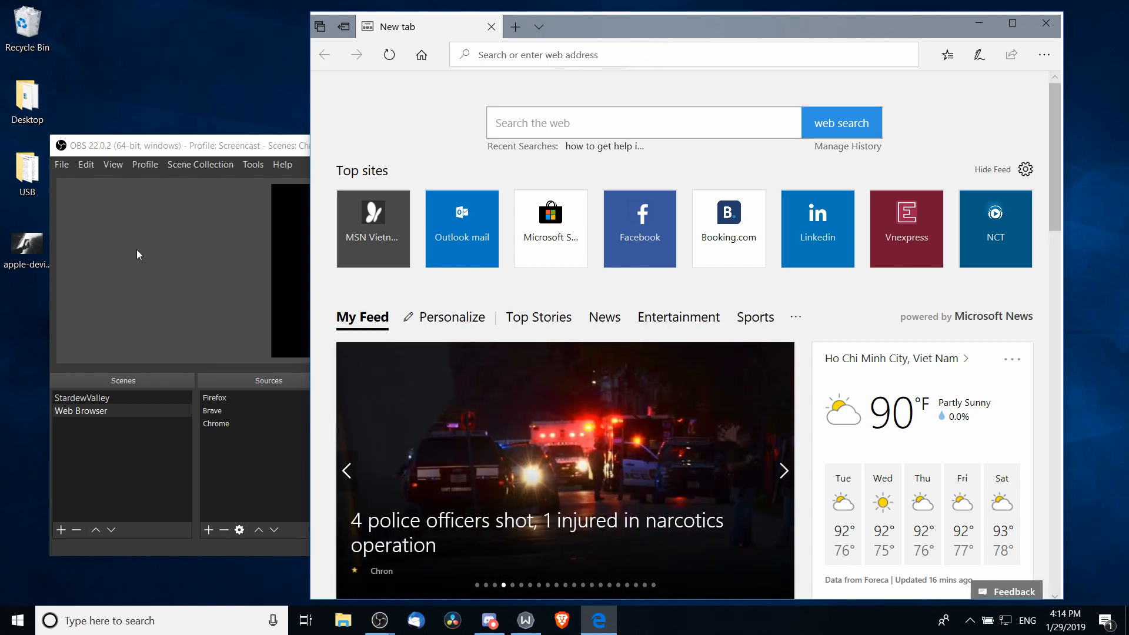
pyautogui.moveTo(560, 82)
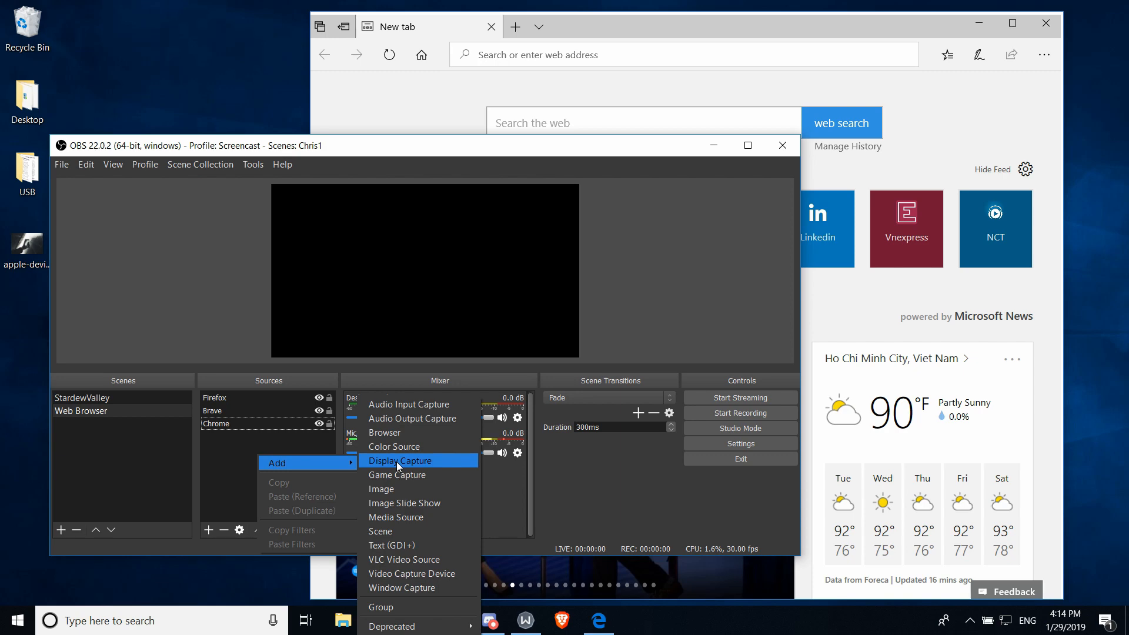
# - Add an 'Edge Display' display capture covering the full 1920x1080 display
pyautogui.click(400, 460)
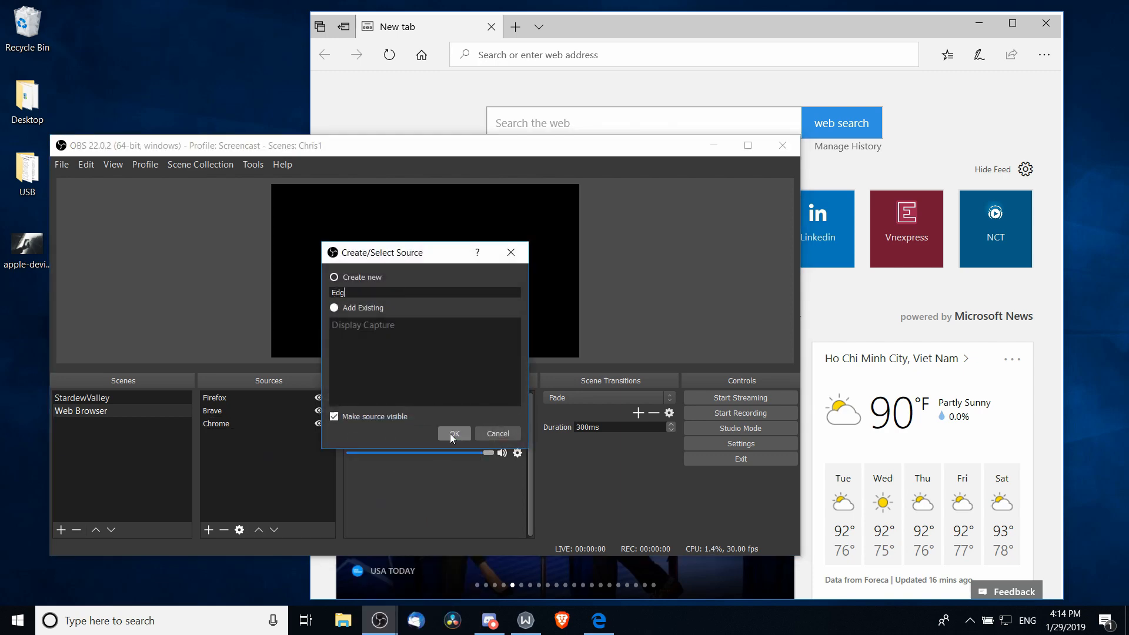
pyautogui.click(454, 433)
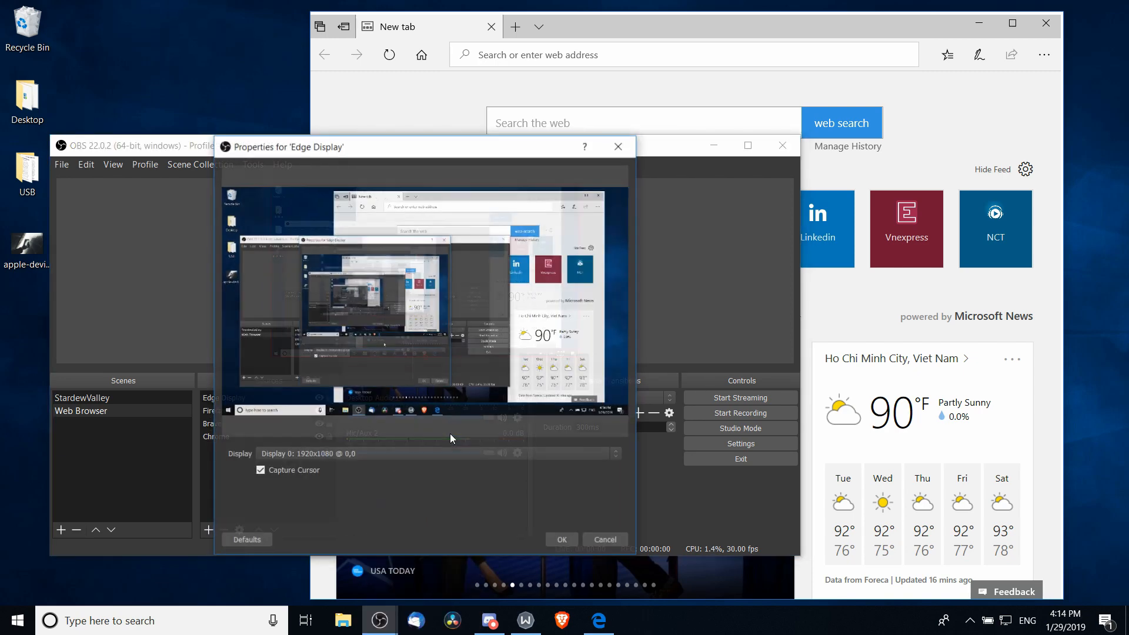
pyautogui.moveTo(427, 146); pyautogui.dragTo(736, 142)
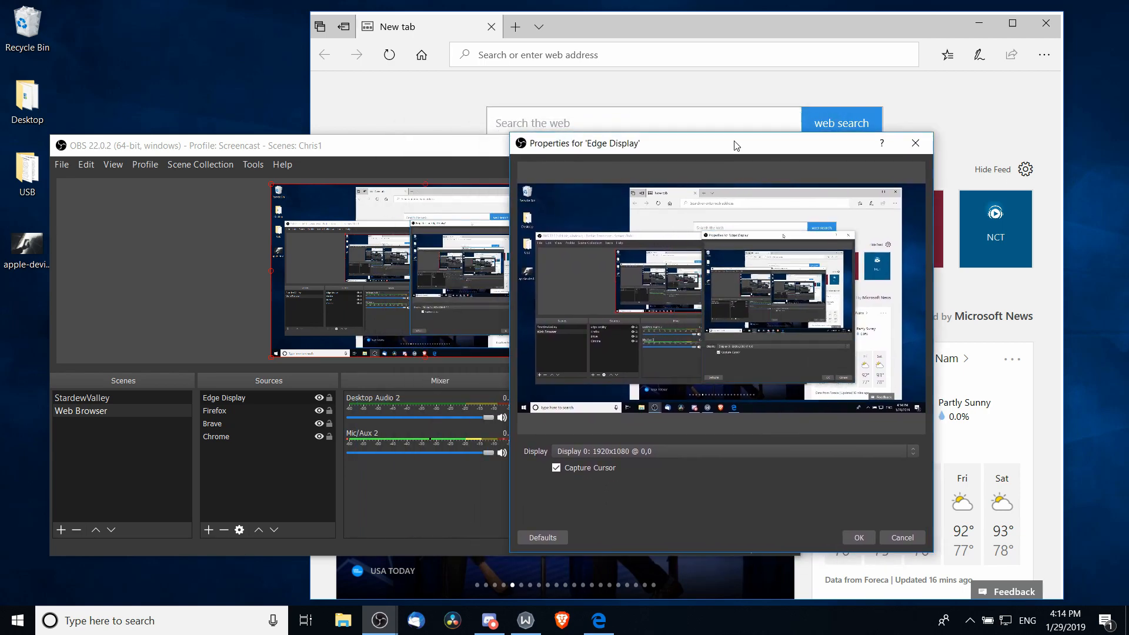
pyautogui.moveTo(851, 513)
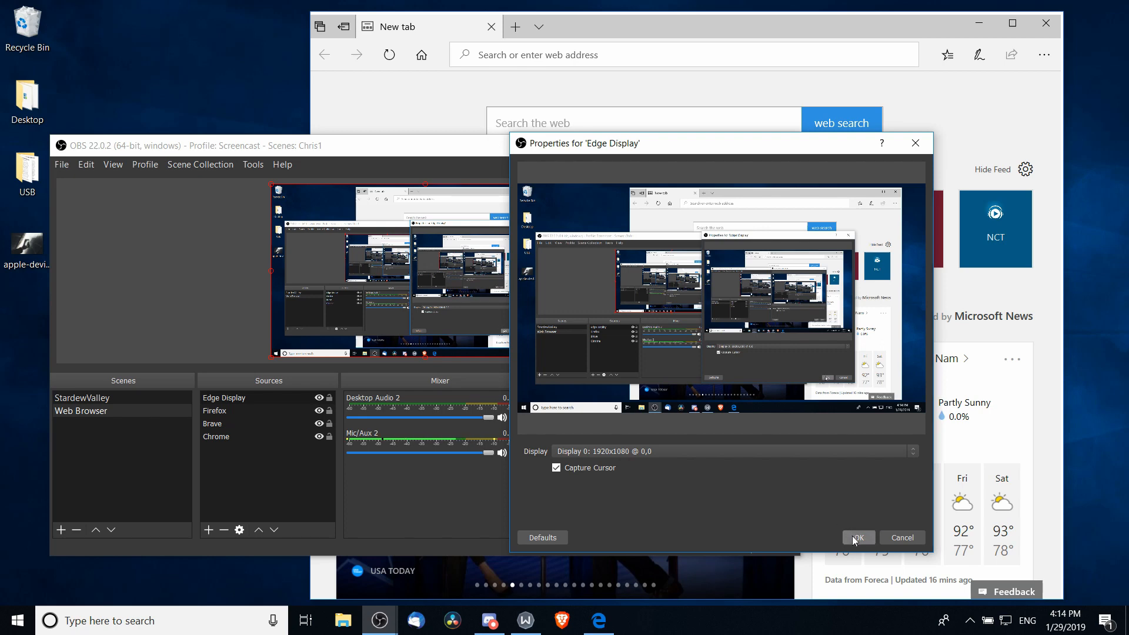
pyautogui.click(859, 537)
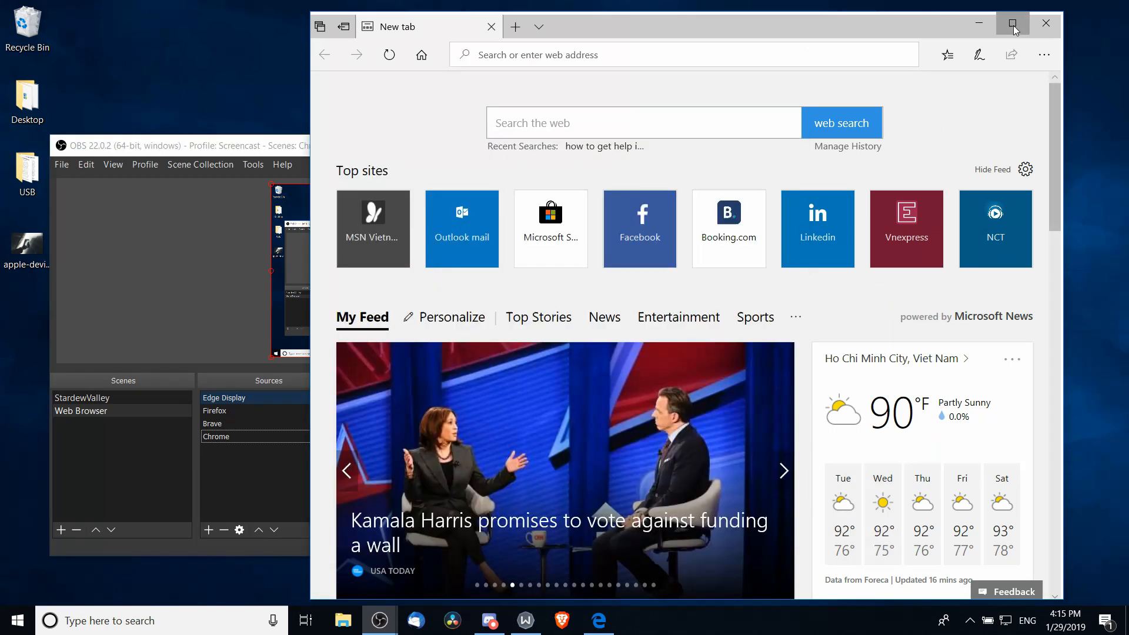
# - Maximize Edge, bring OBS forward to crop Edge Display to the browser, then minimize OBS
pyautogui.click(1012, 23)
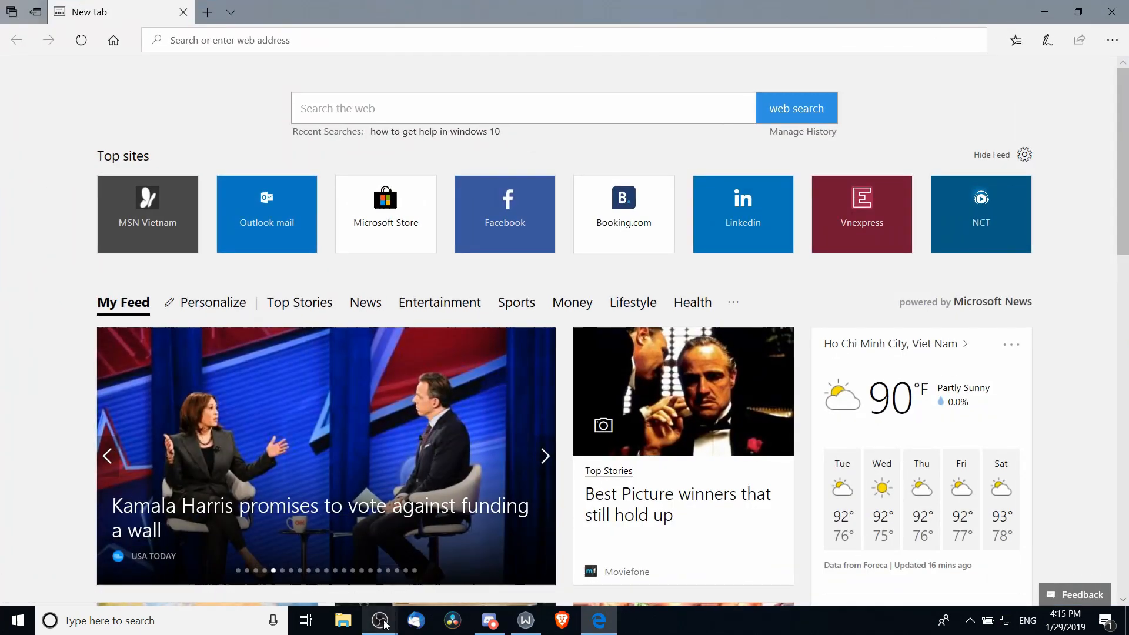
pyautogui.click(380, 620)
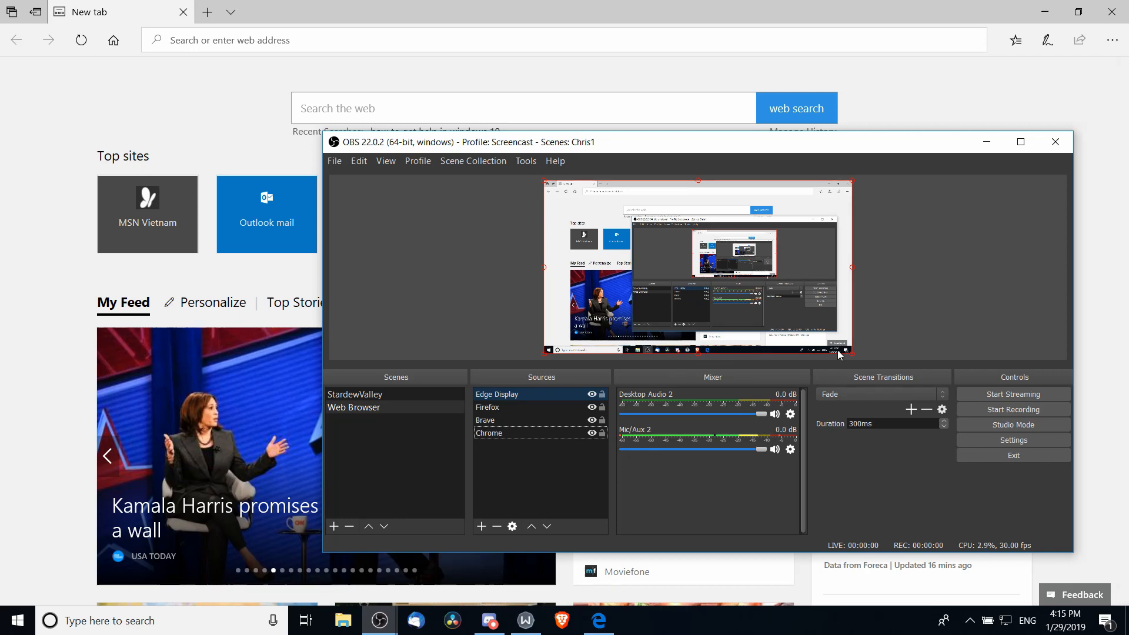
pyautogui.moveTo(701, 362)
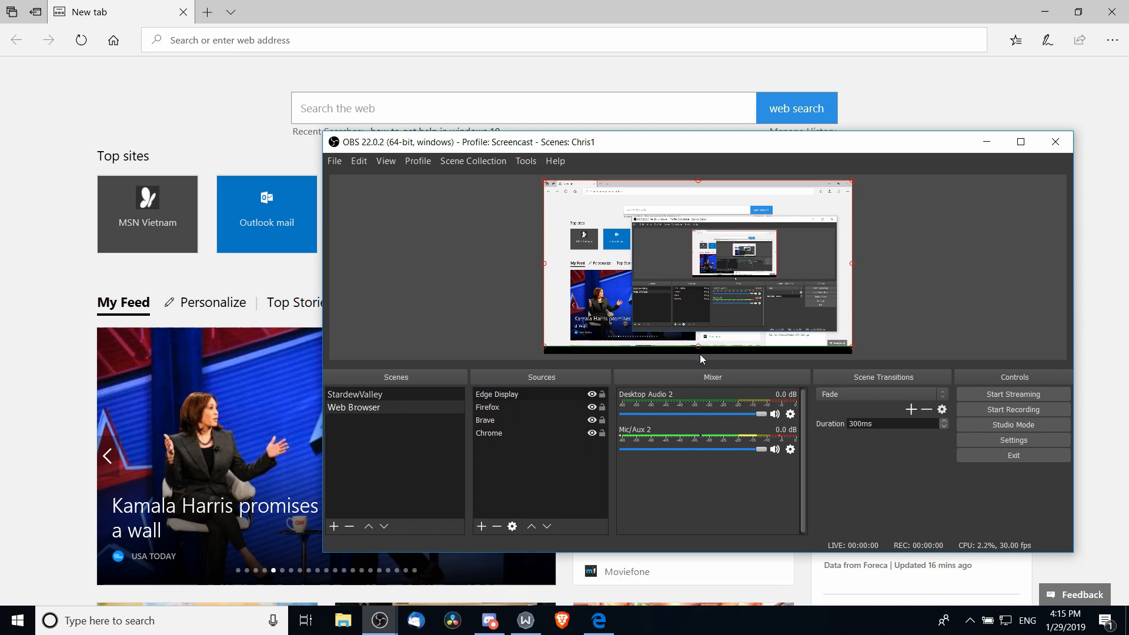
pyautogui.moveTo(824, 339)
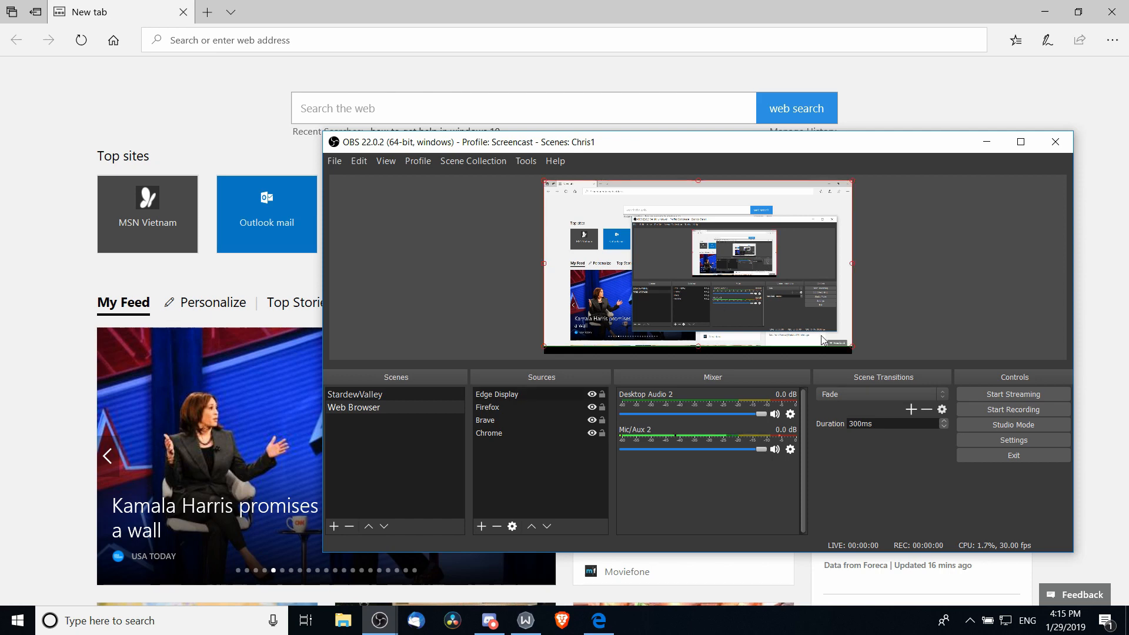
pyautogui.moveTo(858, 338)
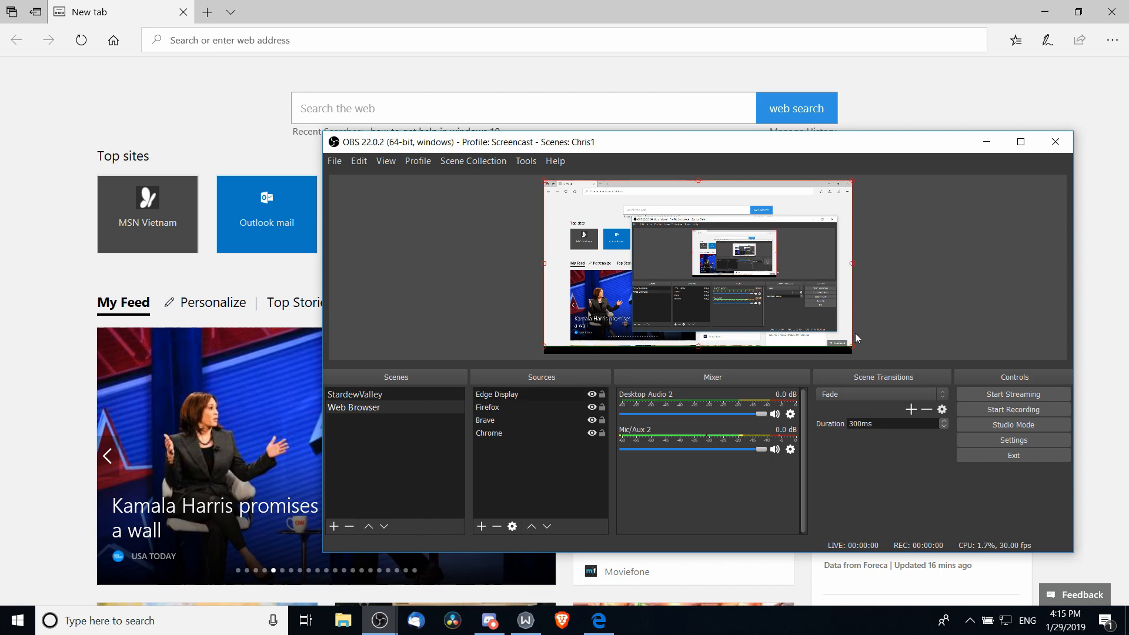
pyautogui.moveTo(854, 351)
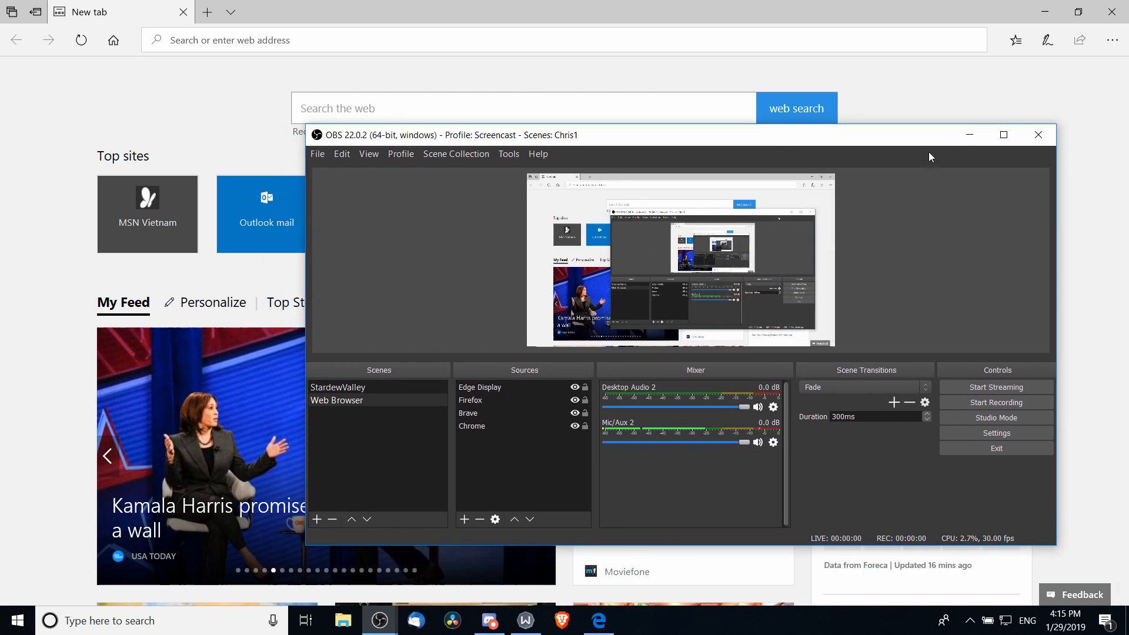
pyautogui.click(969, 135)
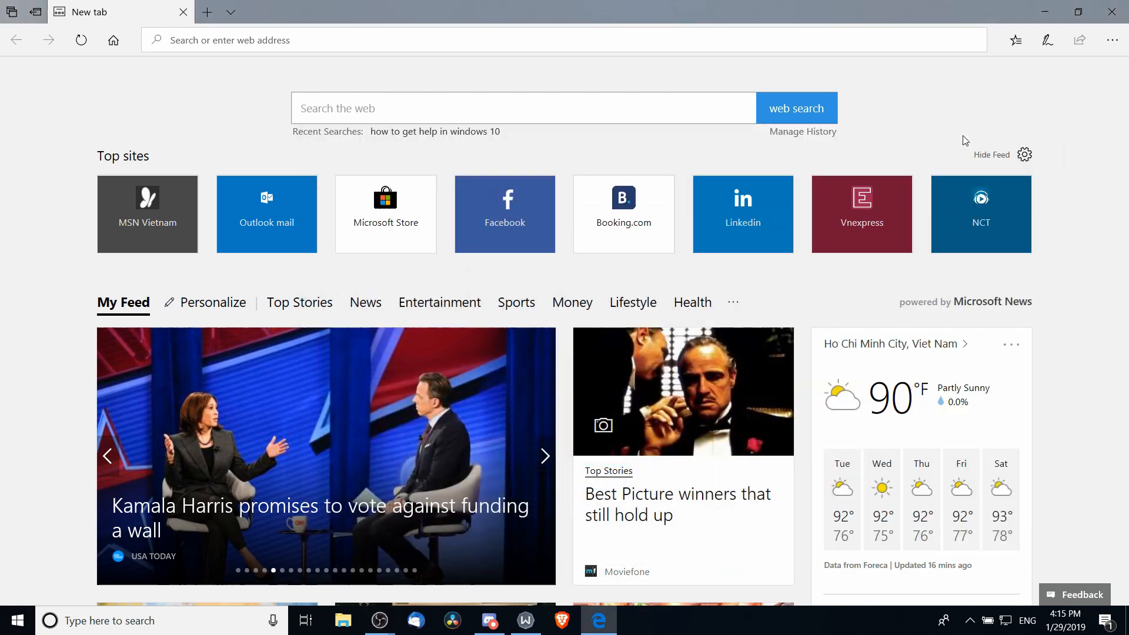